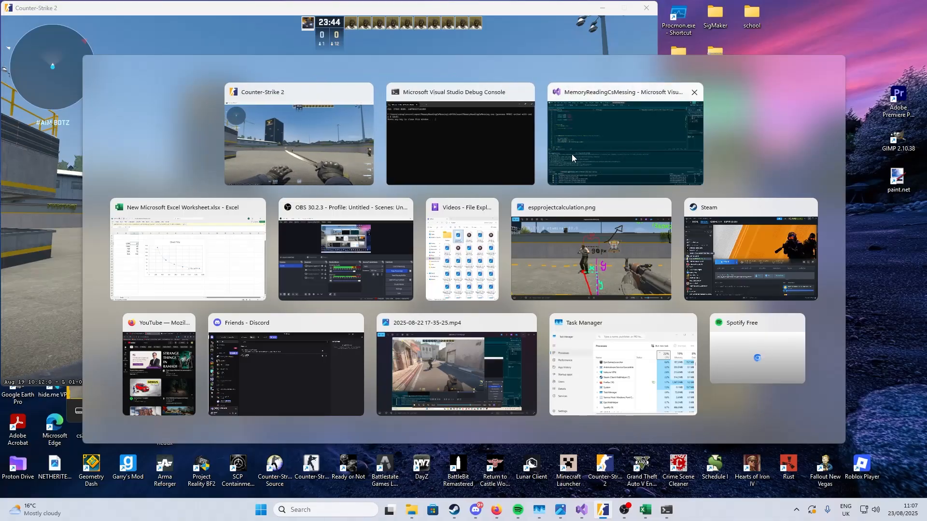
# Pick the MemoryReadingCsMessing Visual Studio thumbnail in Task View.
pyautogui.click(624, 136)
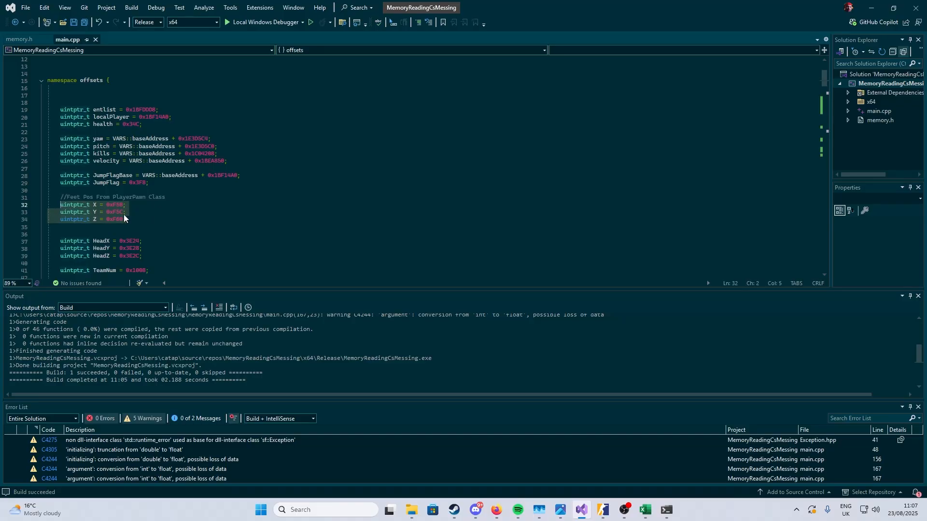
pyautogui.click(124, 219)
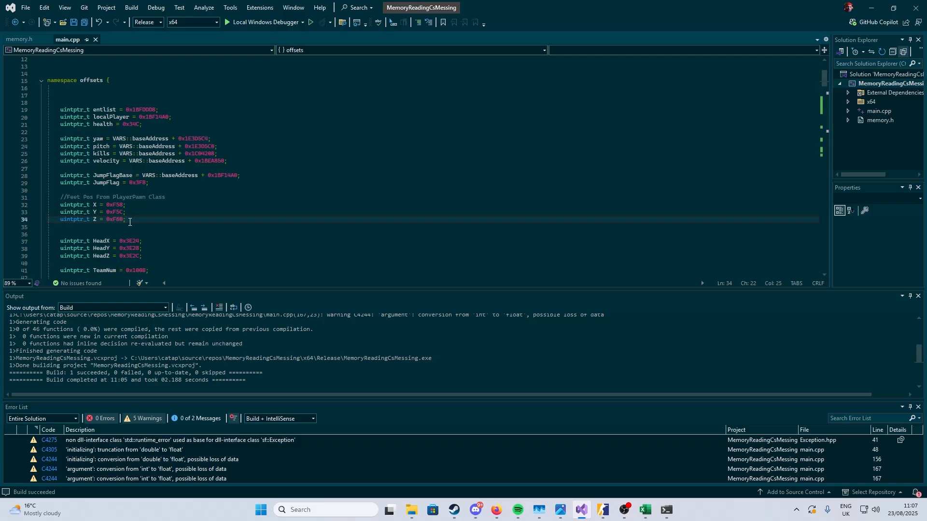
pyautogui.moveTo(59, 240); pyautogui.dragTo(140, 255)
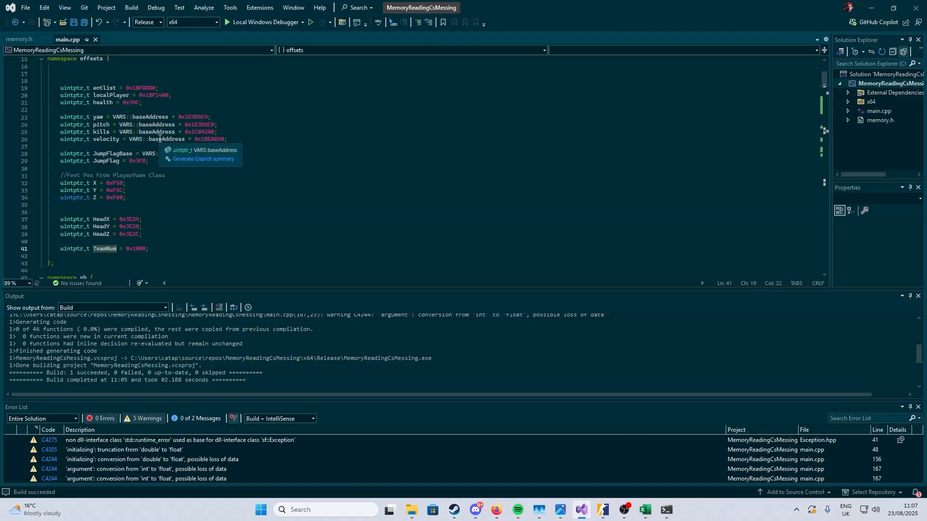
pyautogui.moveTo(105, 245)
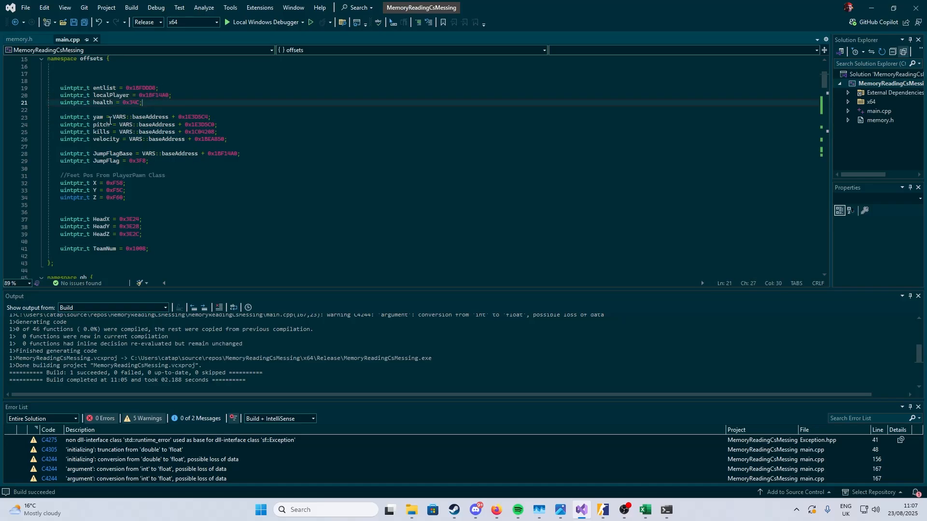
pyautogui.scroll(-3)
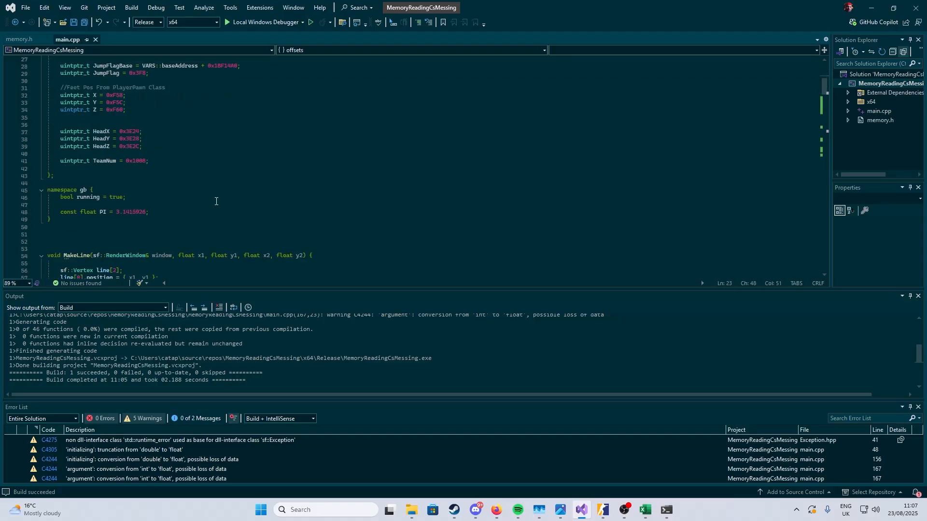
pyautogui.scroll(-3)
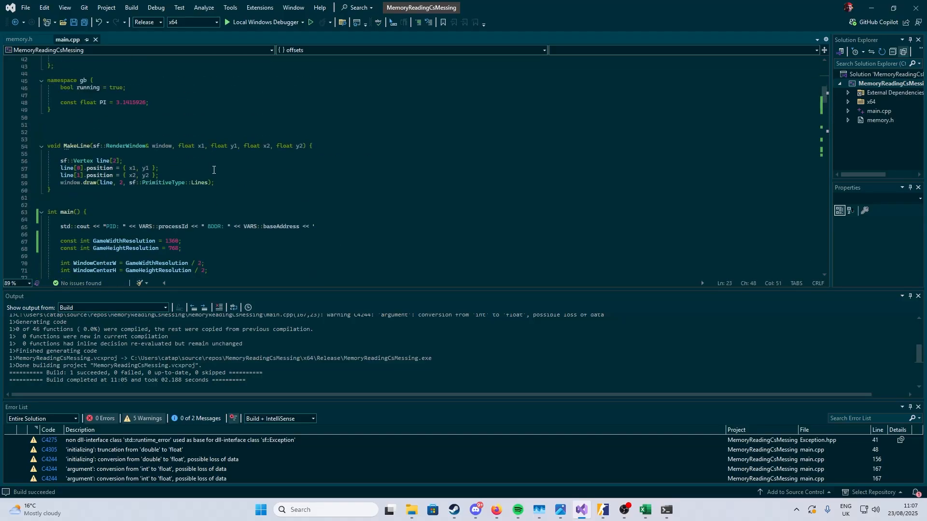
pyautogui.scroll(-3)
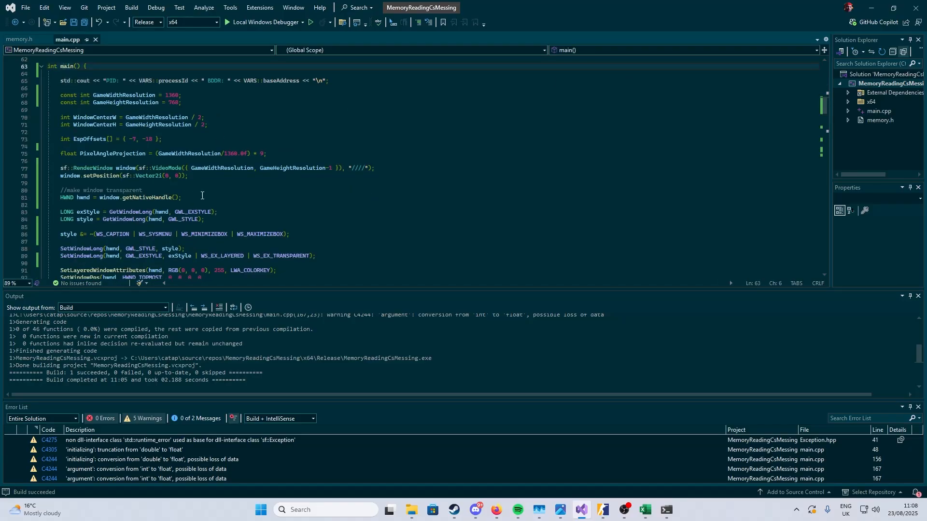
# Select the game height resolution constant in main.cpp.
pyautogui.doubleClick(118, 102)
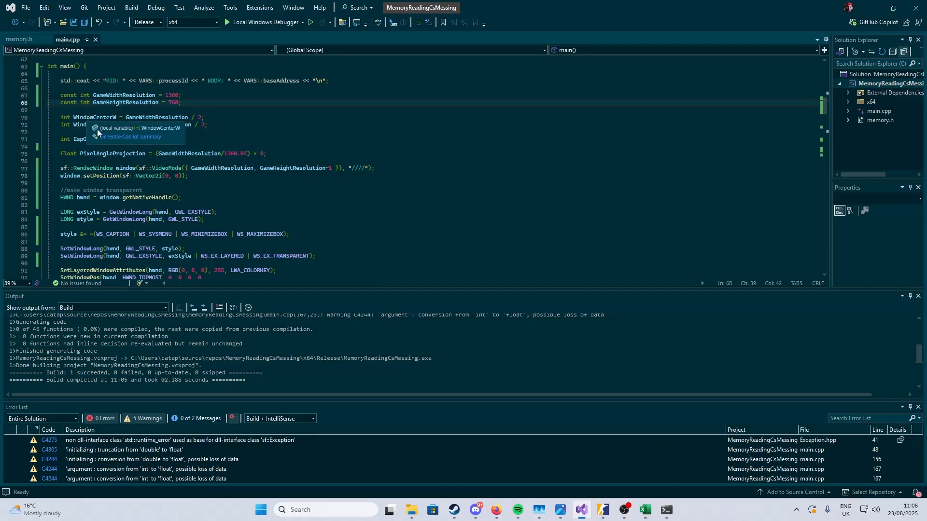
pyautogui.moveTo(89, 124)
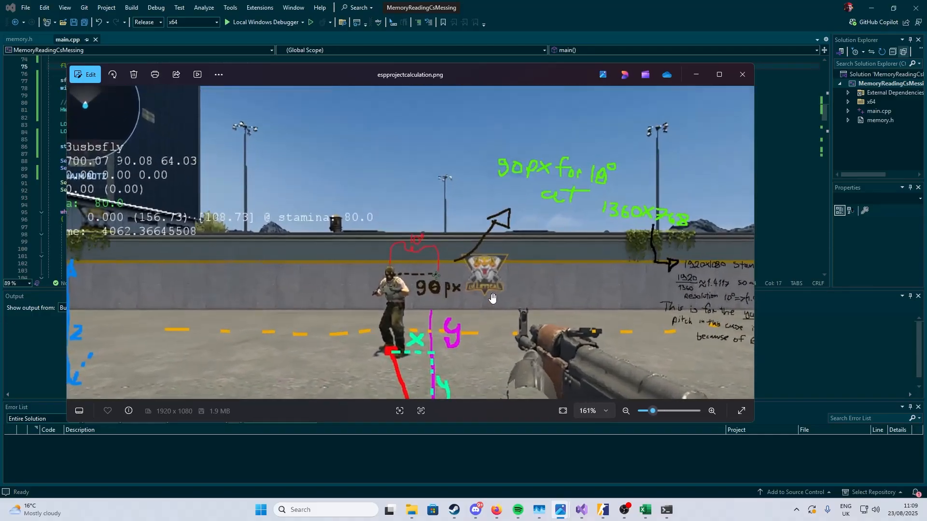
# Zoom into the 90px measurement and handwritten resolution notes, then close the image.
pyautogui.click(712, 411)
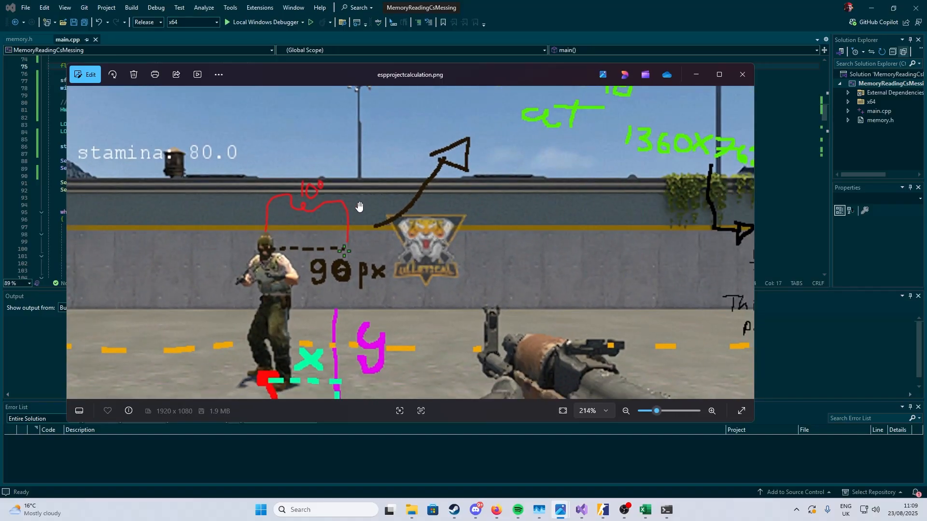
pyautogui.moveTo(253, 240)
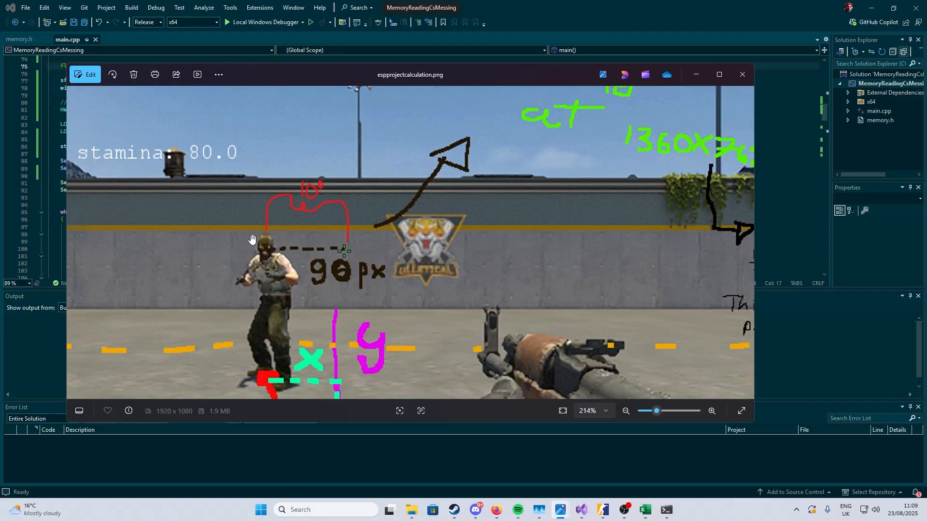
pyautogui.moveTo(272, 249)
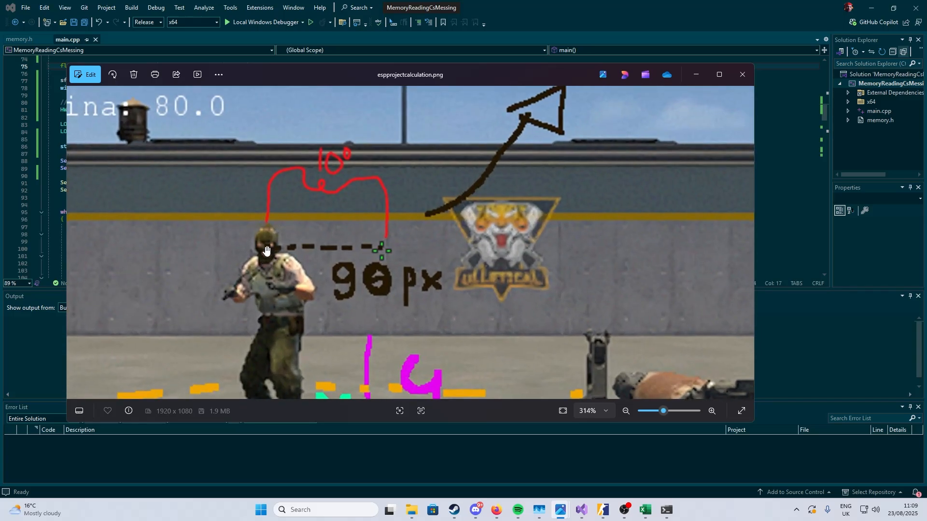
pyautogui.moveTo(414, 360)
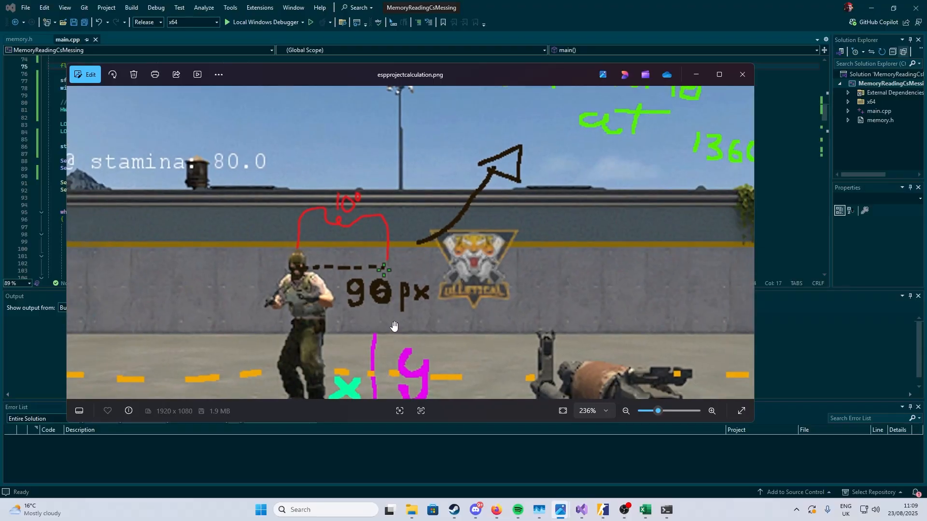
pyautogui.moveTo(361, 317)
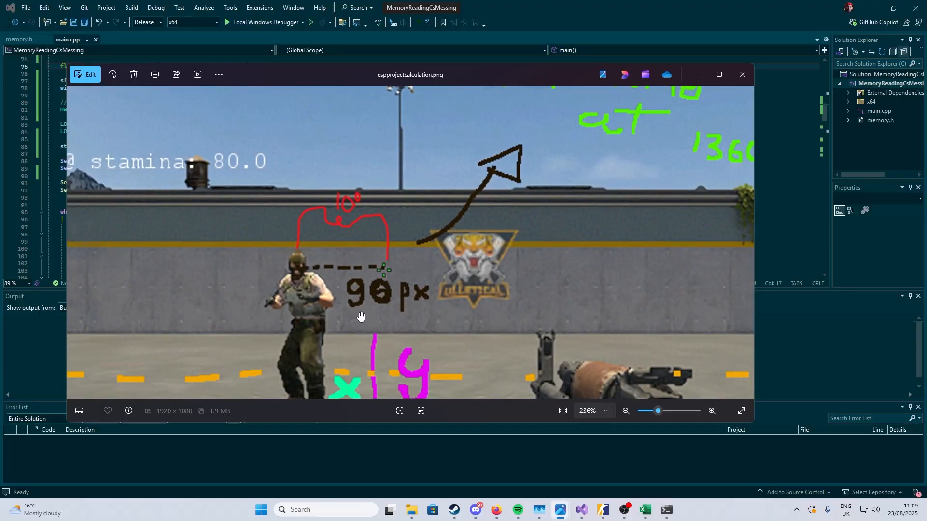
pyautogui.moveTo(332, 229)
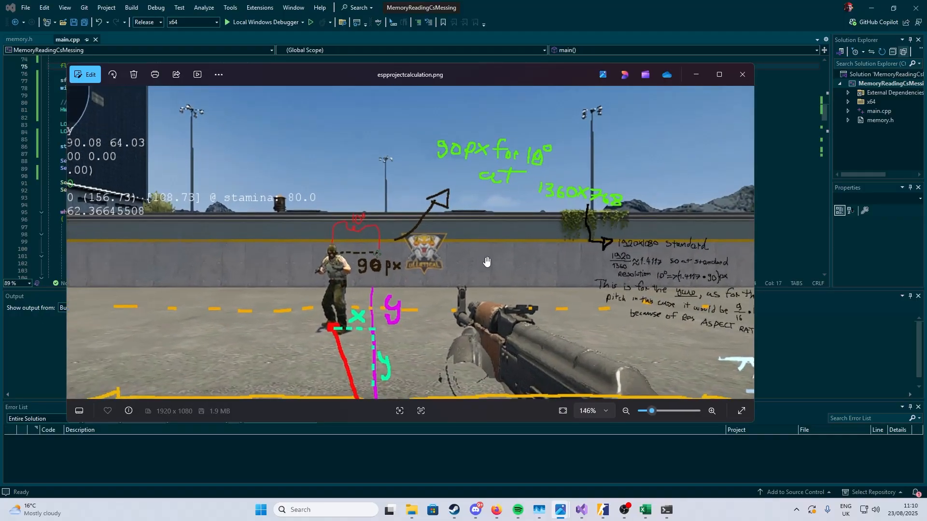
pyautogui.click(713, 411)
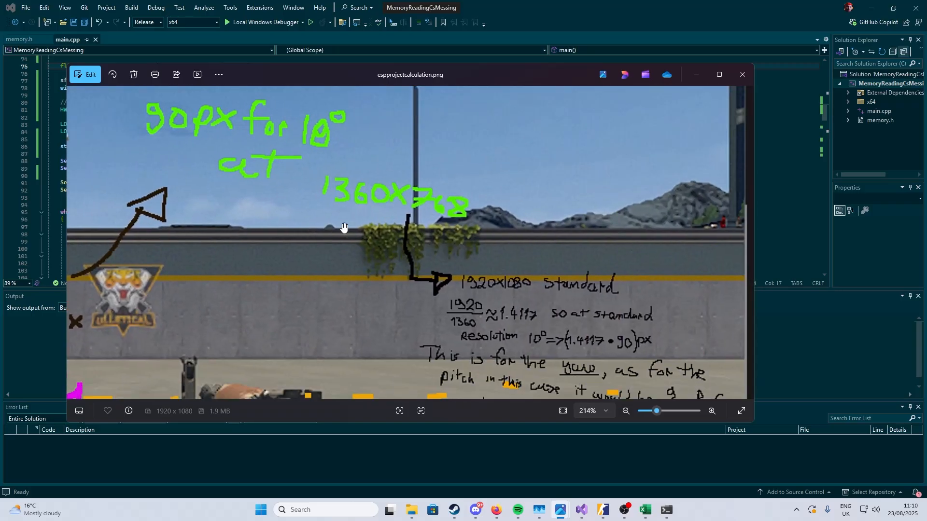
pyautogui.moveTo(494, 216)
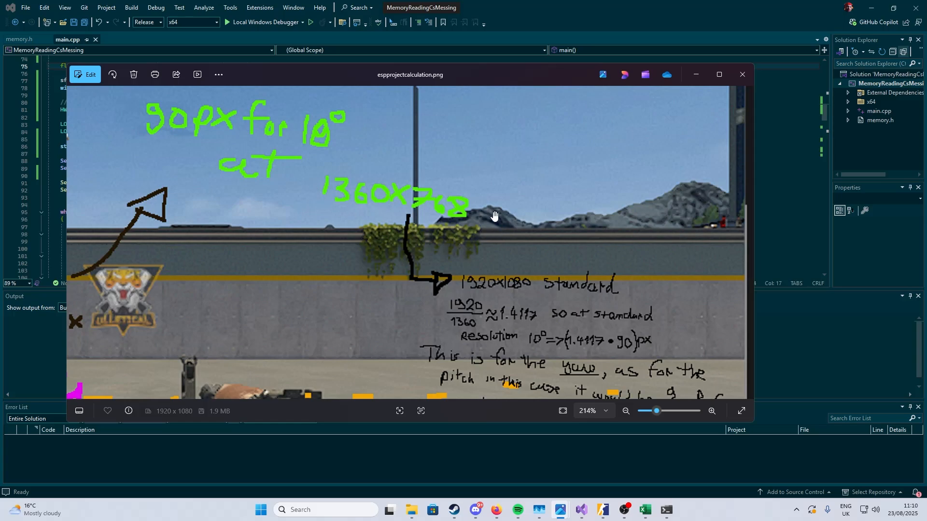
pyautogui.moveTo(274, 211)
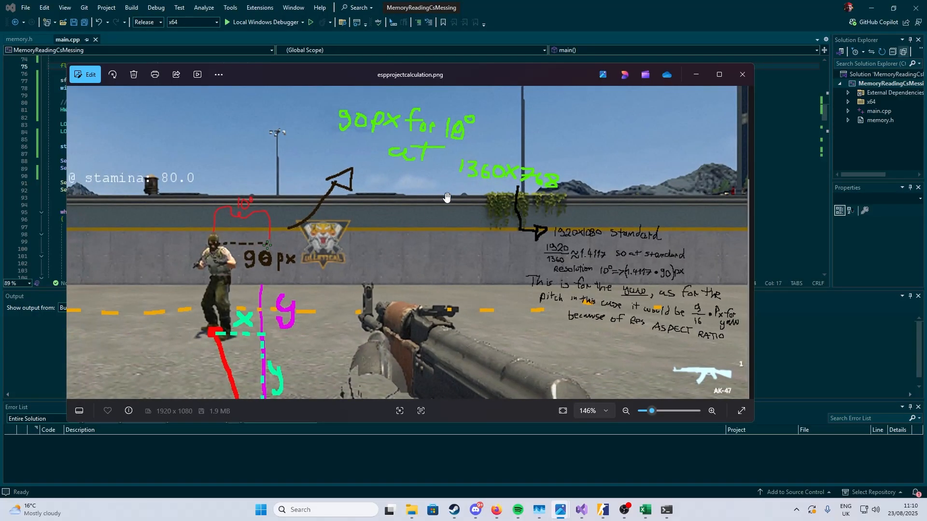
pyautogui.click(712, 411)
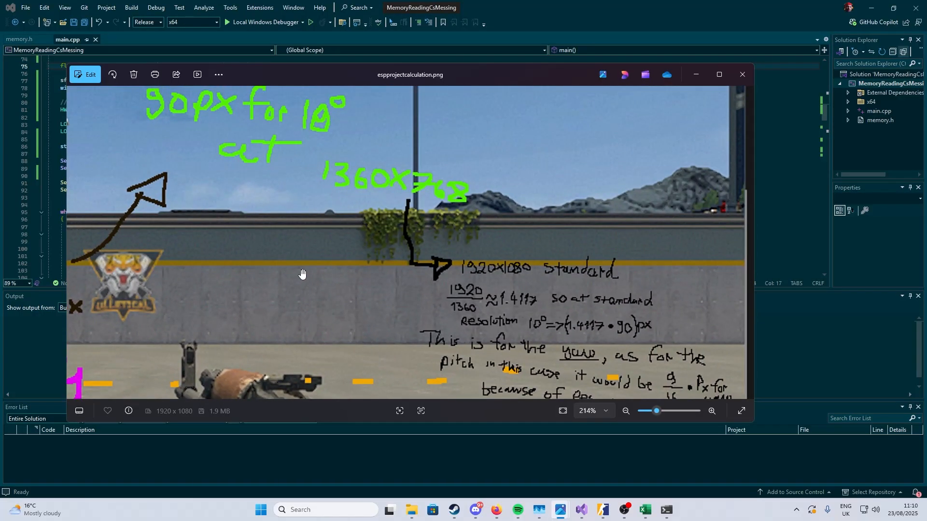
pyautogui.moveTo(311, 255)
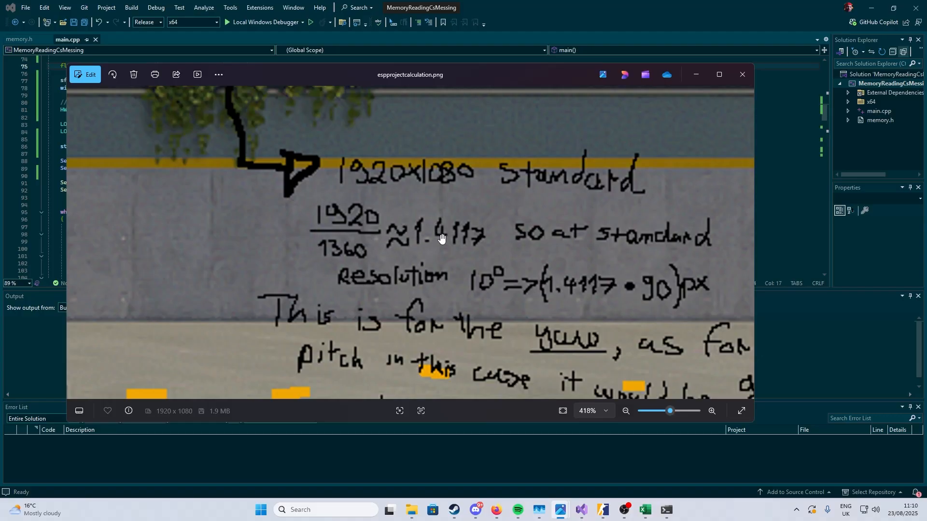
pyautogui.scroll(-3)
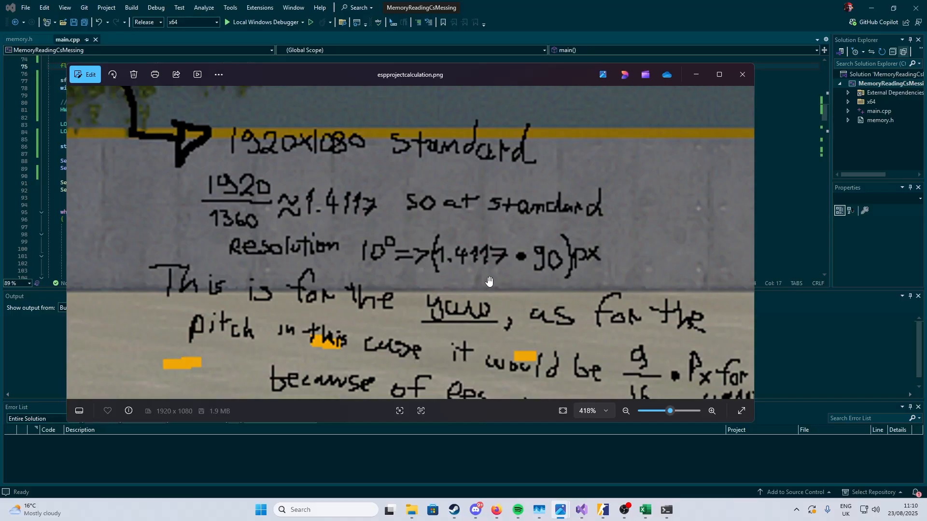
pyautogui.click(624, 419)
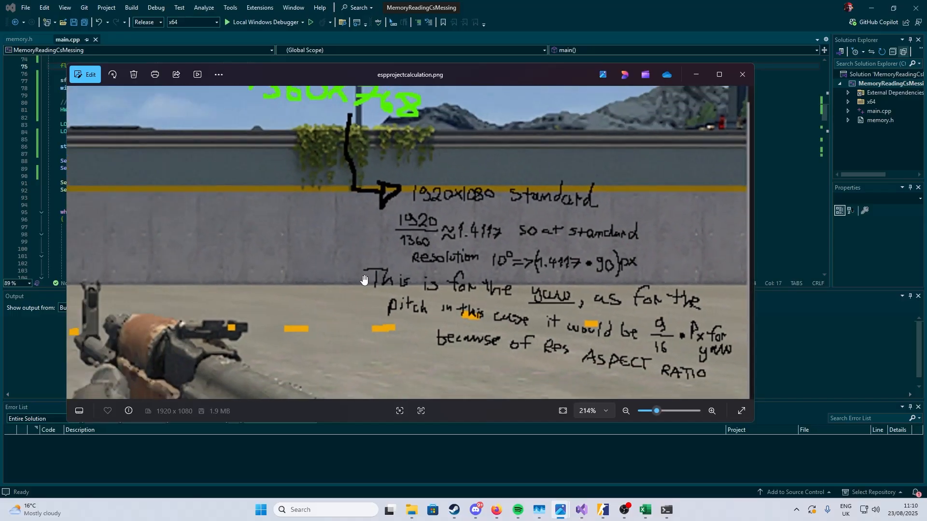
pyautogui.click(742, 74)
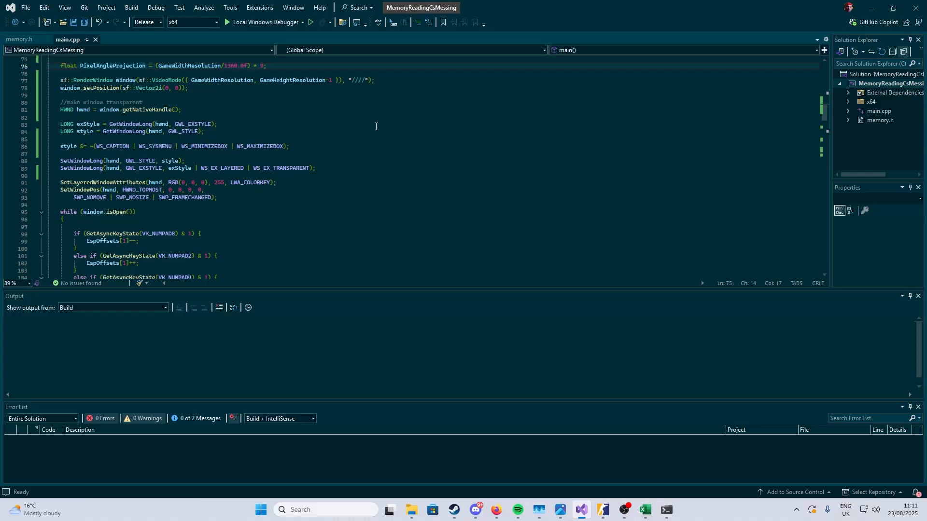
pyautogui.moveTo(368, 104)
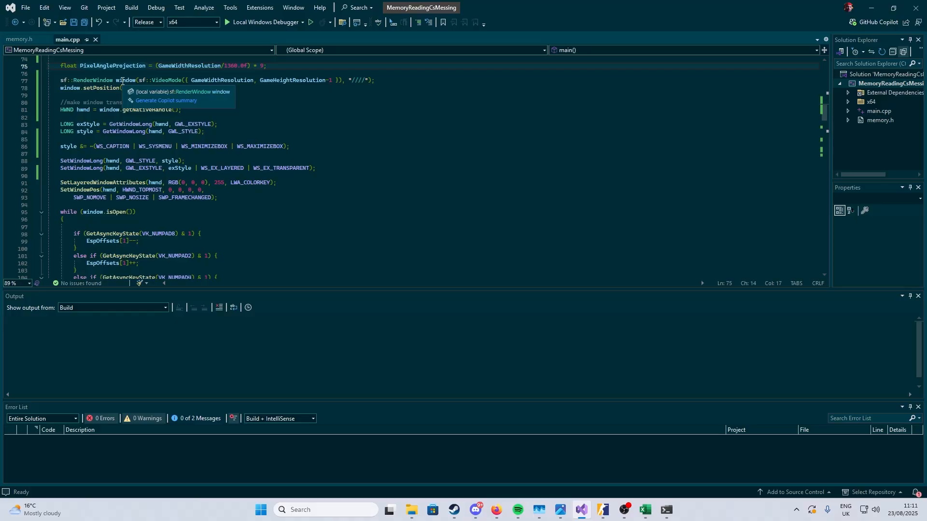
# Inspect the SFML window creation, native handle and transparency style code.
pyautogui.write('sf::Vector2i(0, 0));')
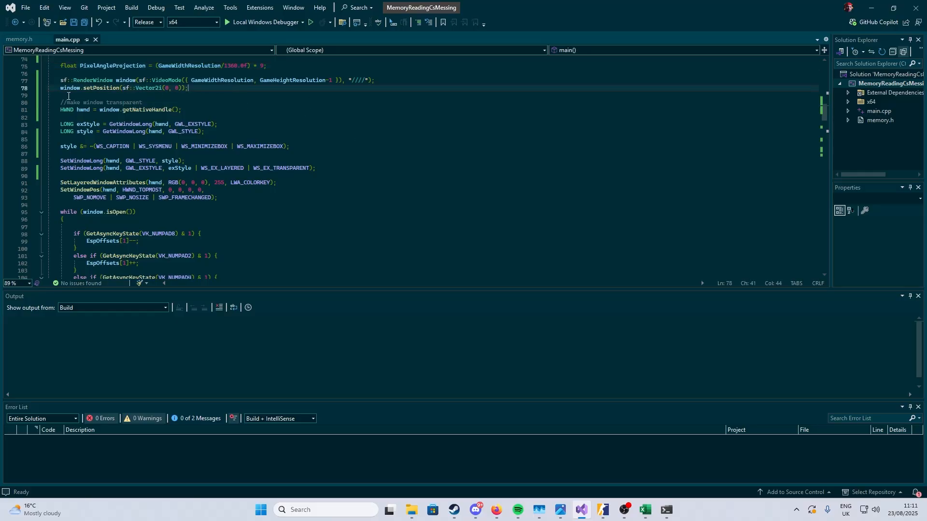
pyautogui.doubleClick(101, 87)
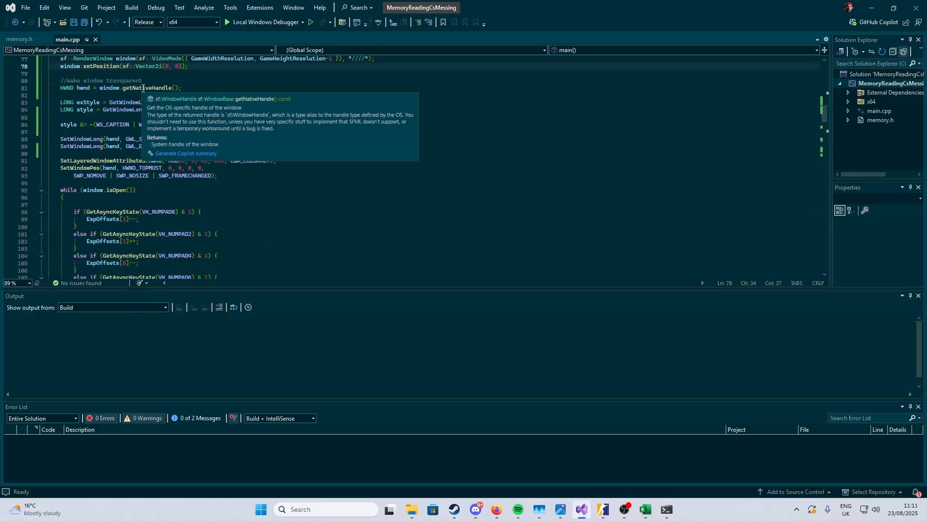
pyautogui.click(255, 101)
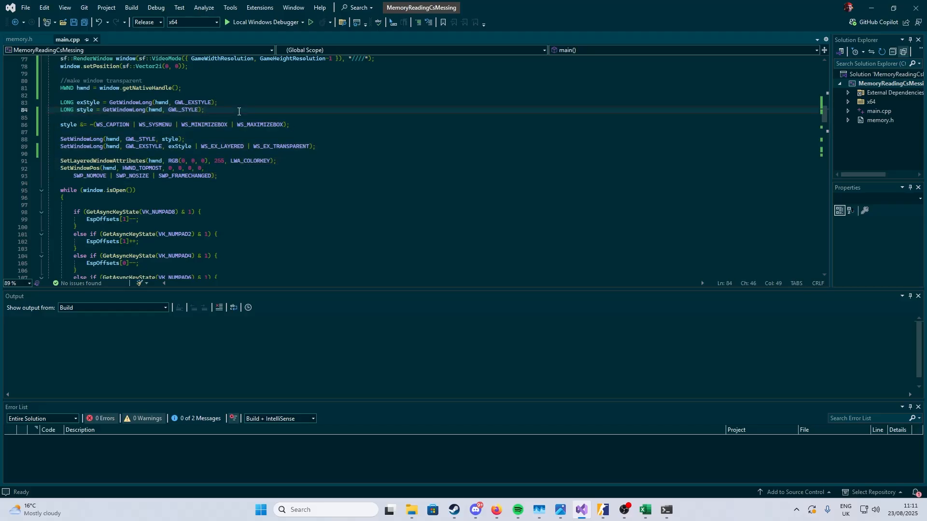
pyautogui.moveTo(134, 167)
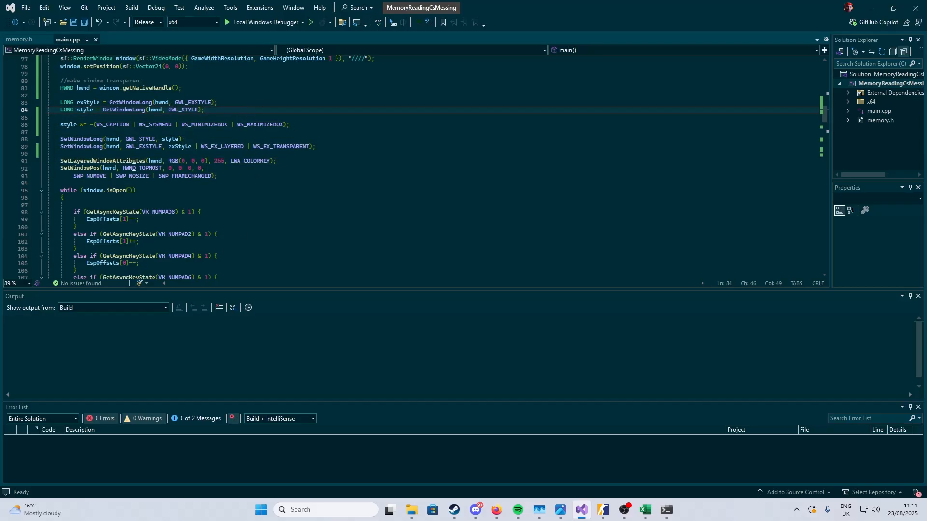
pyautogui.click(310, 21)
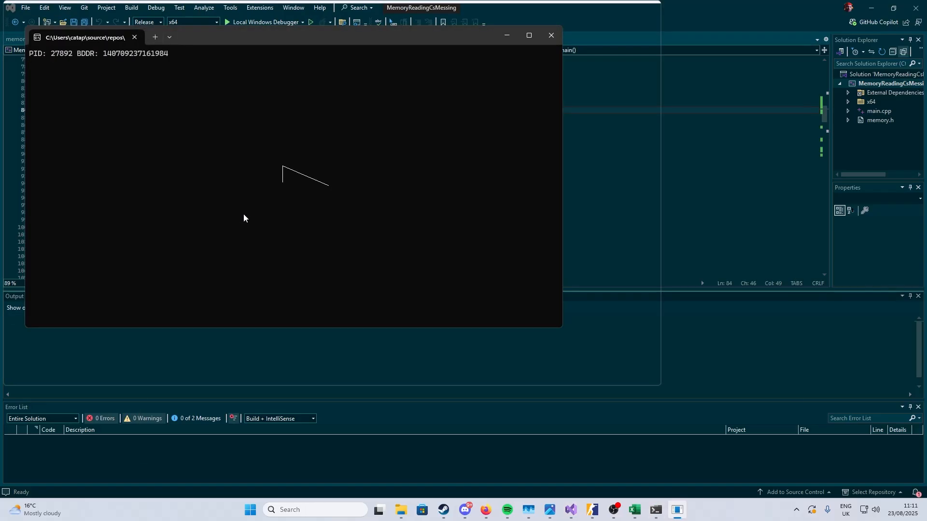
pyautogui.click(550, 35)
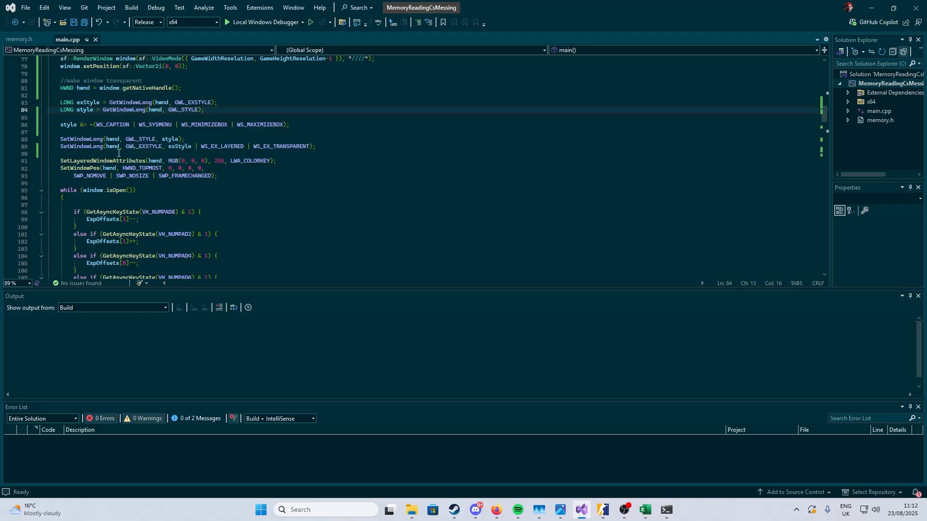
# Scroll to the main loop's numpad ESP offset blocks and deselect them.
pyautogui.scroll(-3)
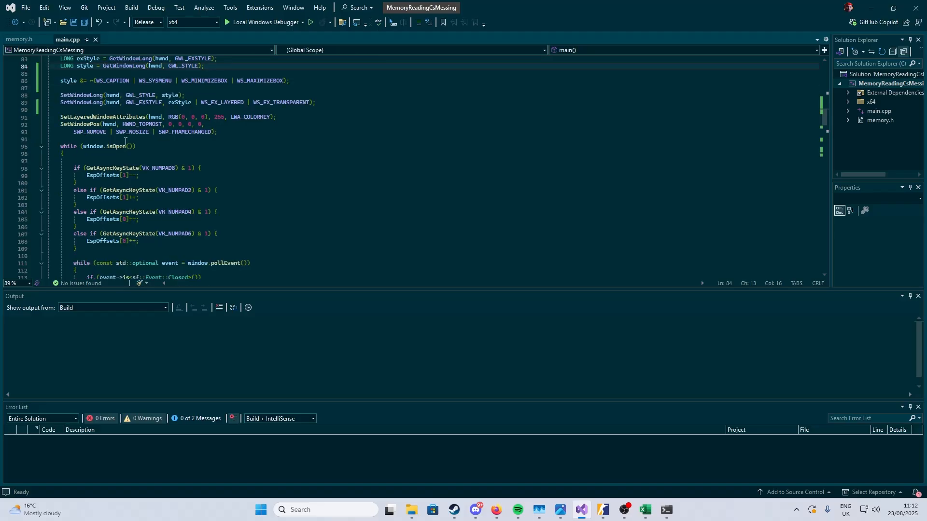
pyautogui.scroll(-3)
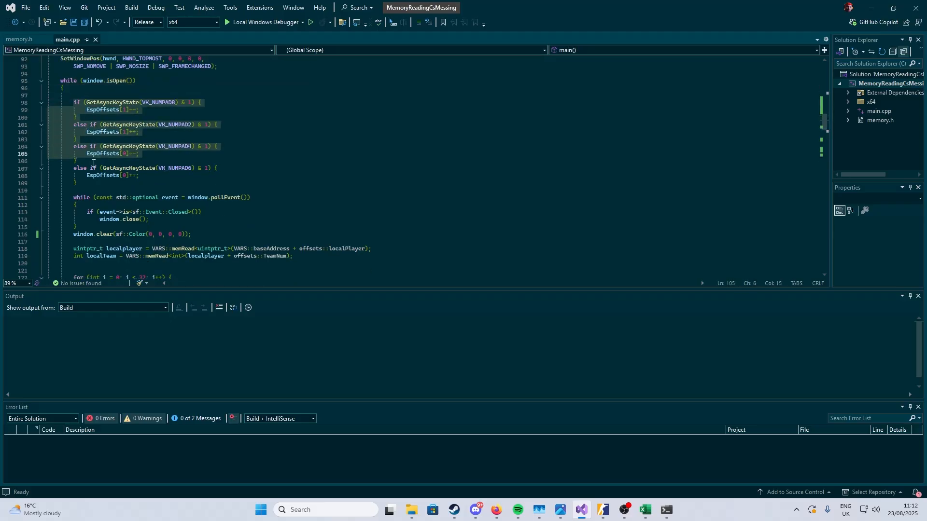
pyautogui.click(77, 183)
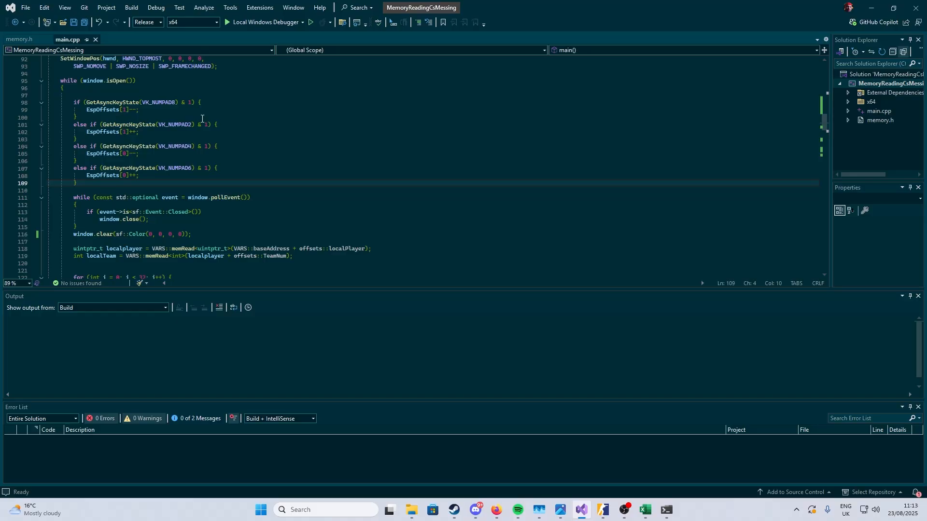
# Scroll down to the entity loop reading local player, team, health and head positions.
pyautogui.scroll(-3)
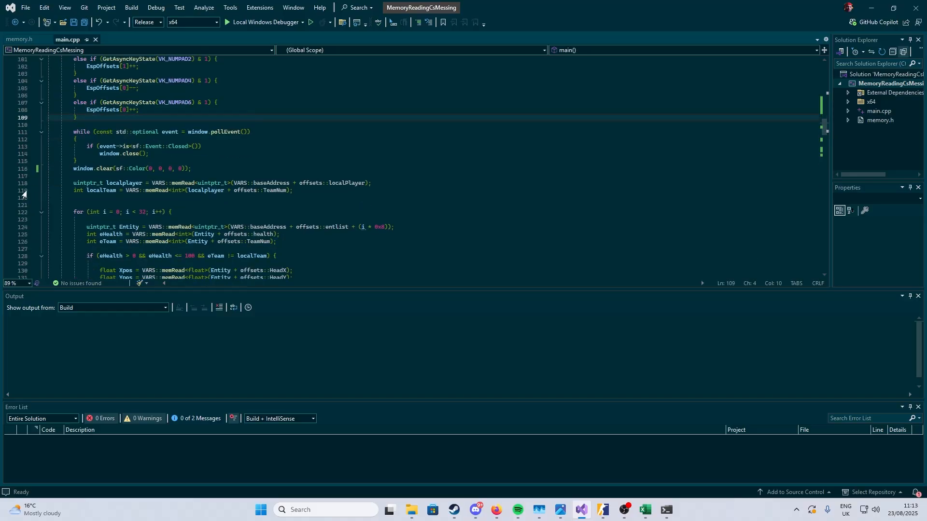
pyautogui.moveTo(68, 147)
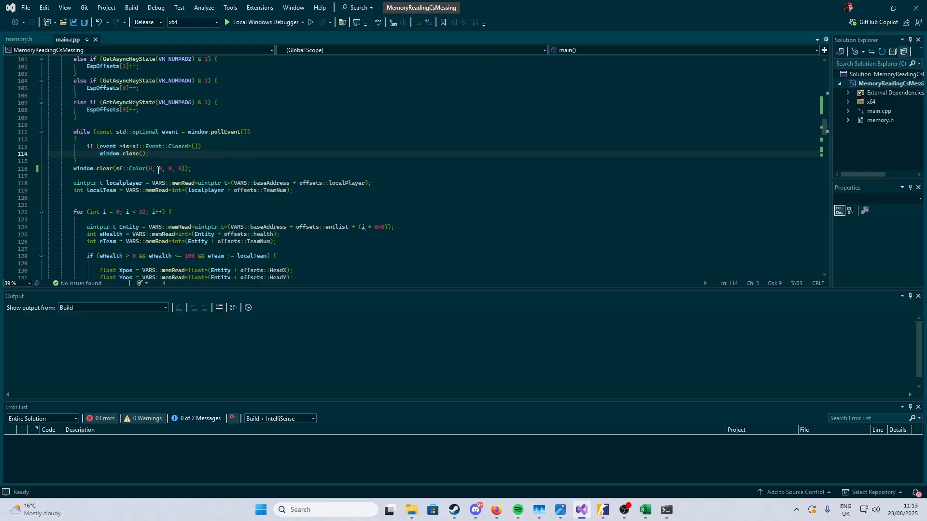
pyautogui.moveTo(116, 145)
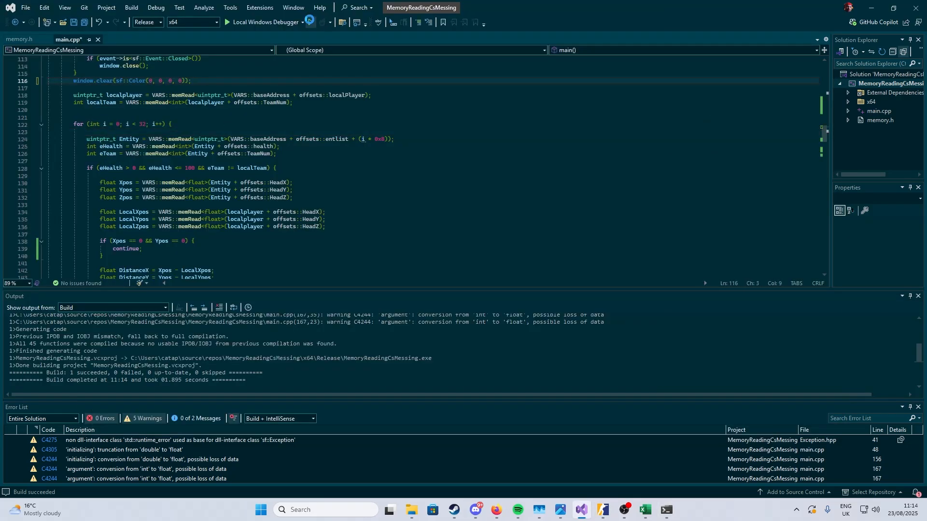
pyautogui.click(265, 22)
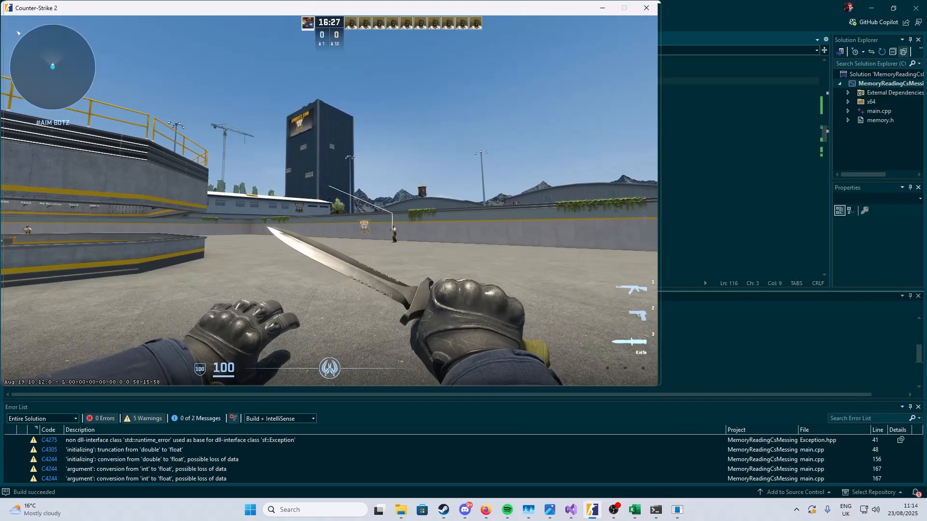
pyautogui.press('alt+tab')
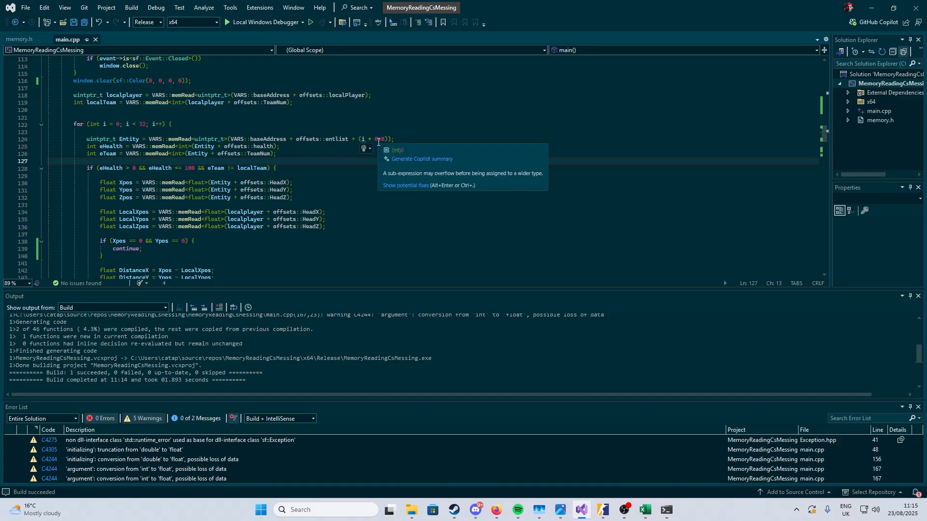
pyautogui.moveTo(379, 191)
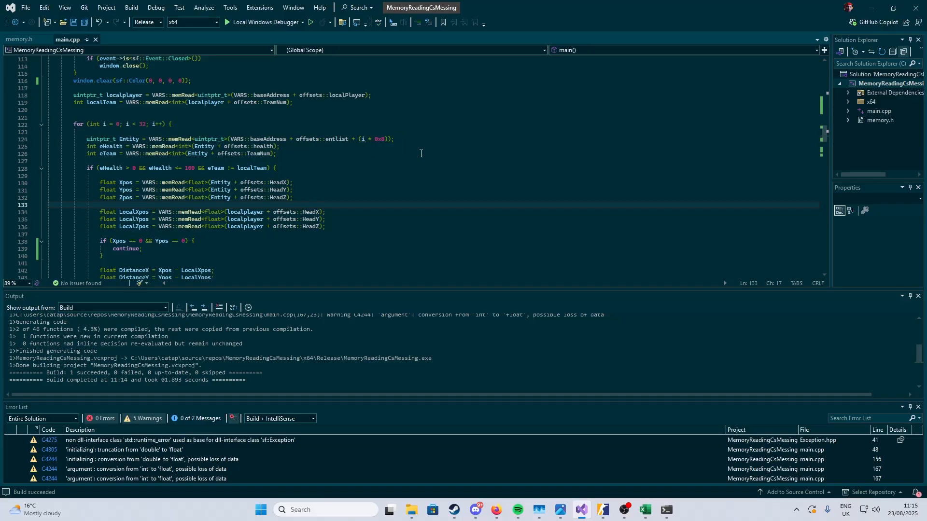
pyautogui.moveTo(111, 146)
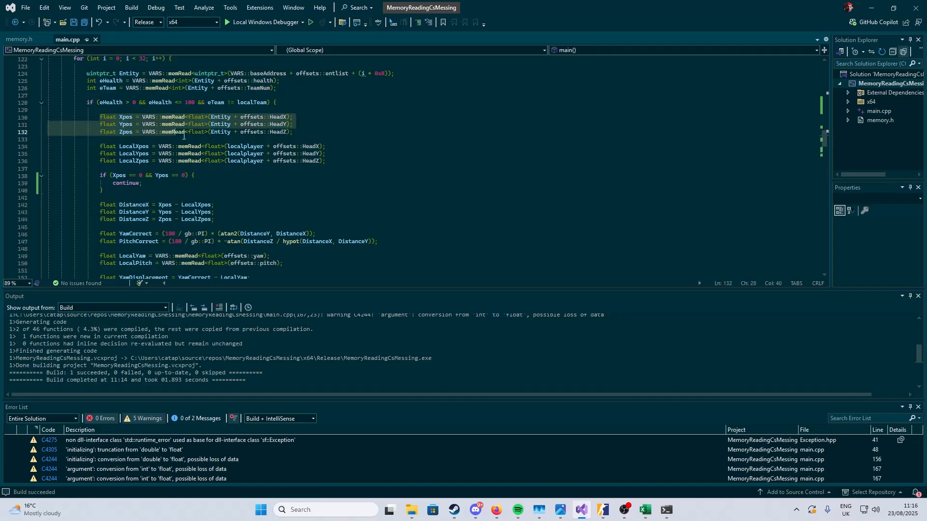
# Place the cursor in the yaw/pitch correction and height adjustment code.
pyautogui.click(301, 132)
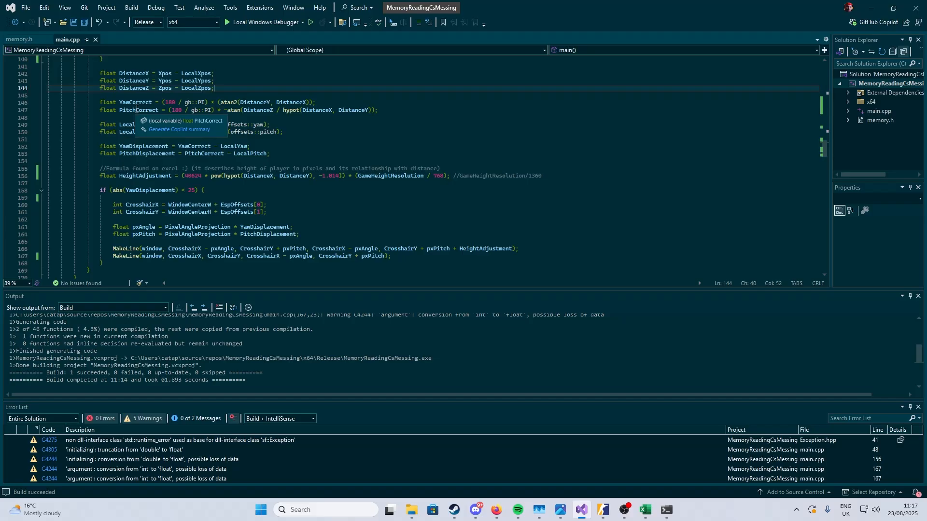
pyautogui.moveTo(220, 122)
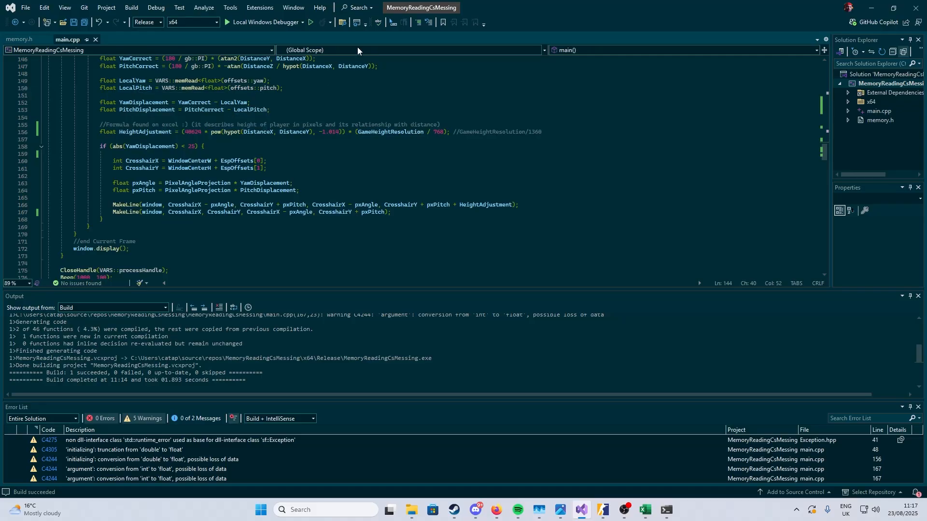
pyautogui.moveTo(358, 50)
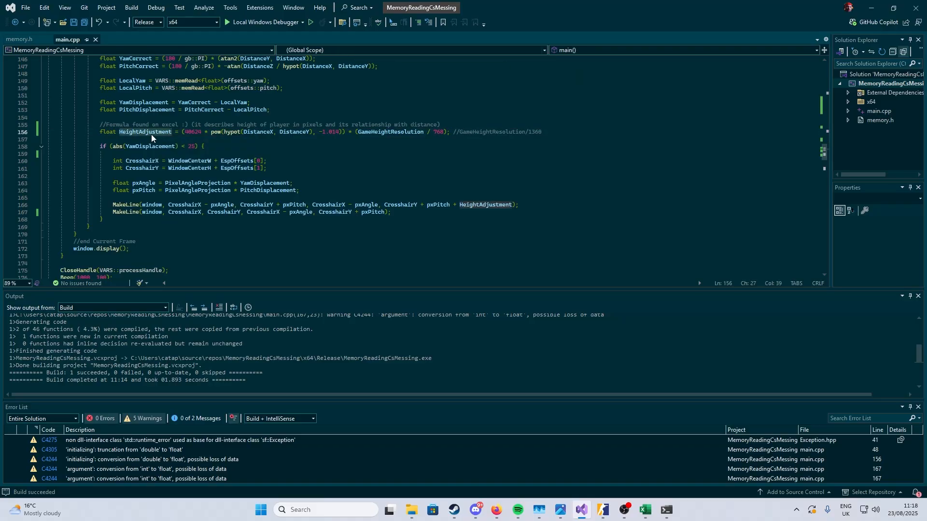
# Highlight every reference to HeightAdjustment in main.cpp.
pyautogui.click(267, 160)
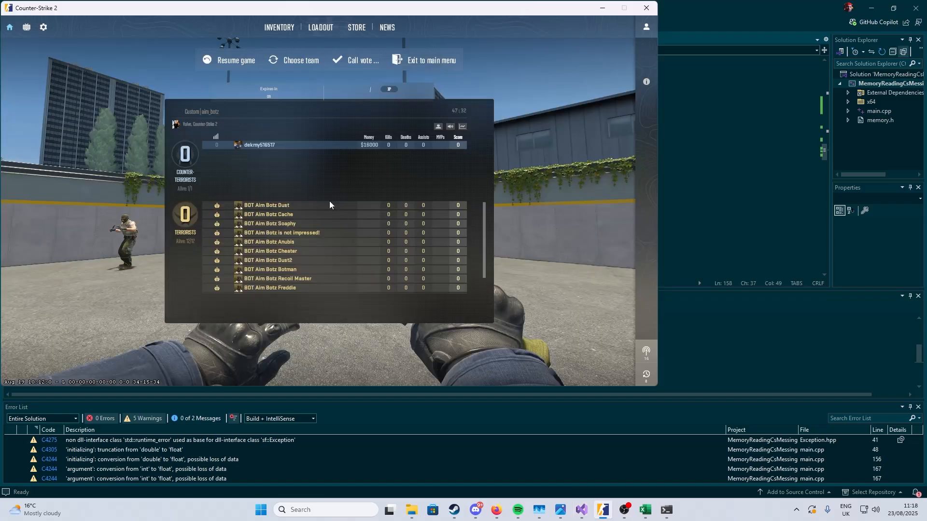
# Resume the paused Aim Botz match in Counter-Strike 2.
pyautogui.click(237, 59)
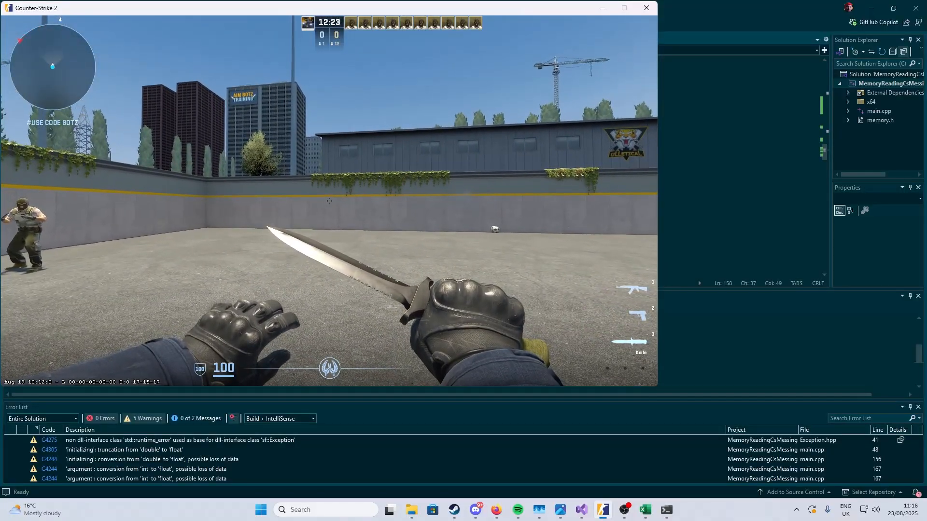
pyautogui.moveTo(329, 200)
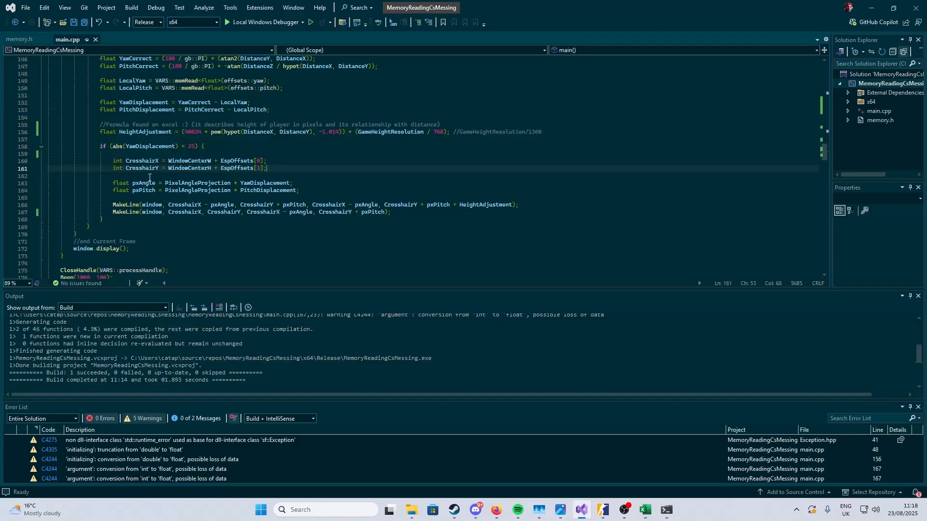
pyautogui.moveTo(272, 182)
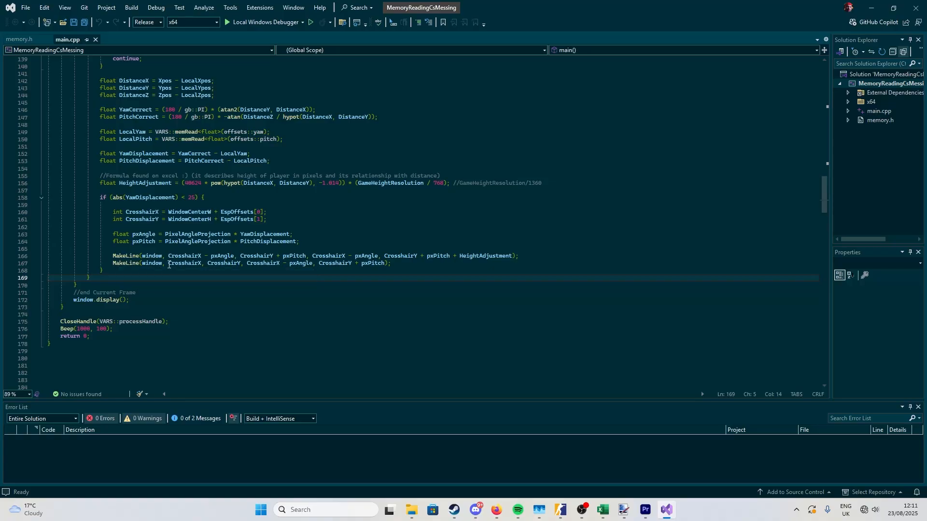
# Select part of the MakeLine tracer code, then Alt+Tab between windows.
pyautogui.moveTo(169, 263); pyautogui.dragTo(242, 263)
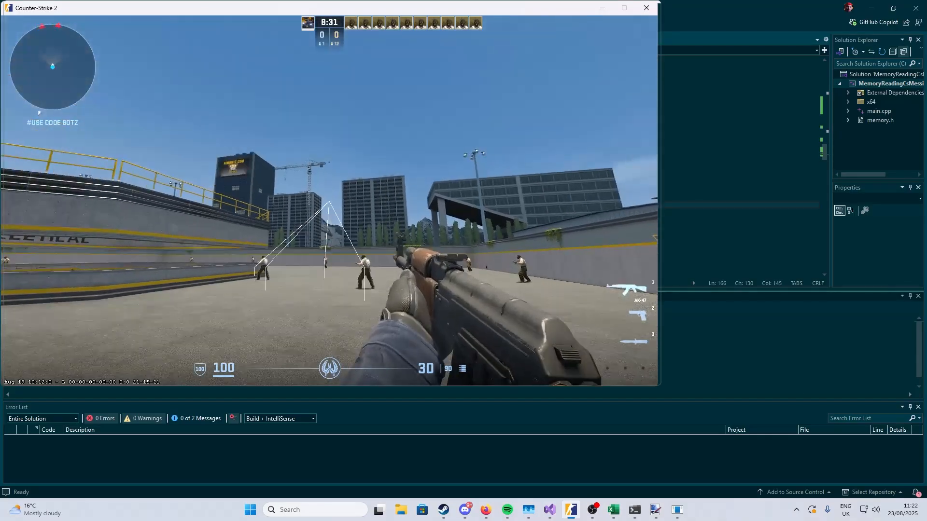
pyautogui.press('alt+tab')
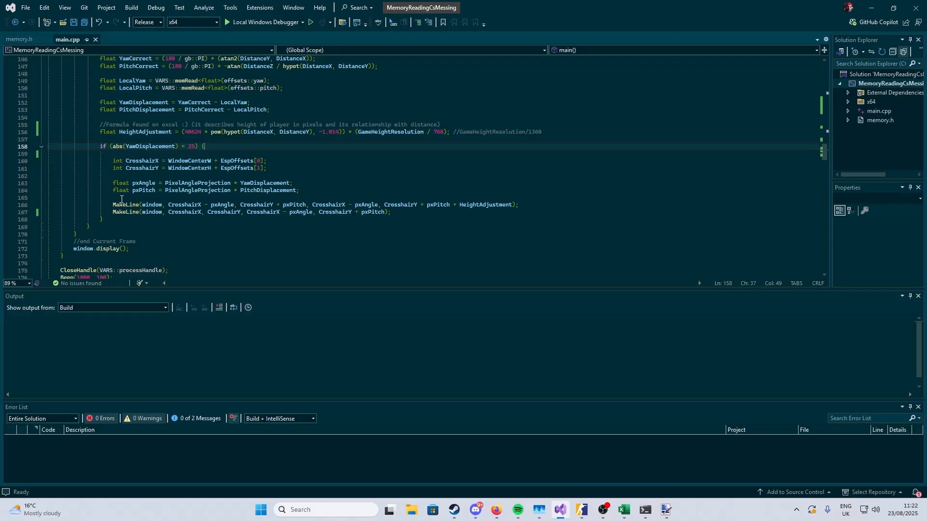
pyautogui.doubleClick(144, 132)
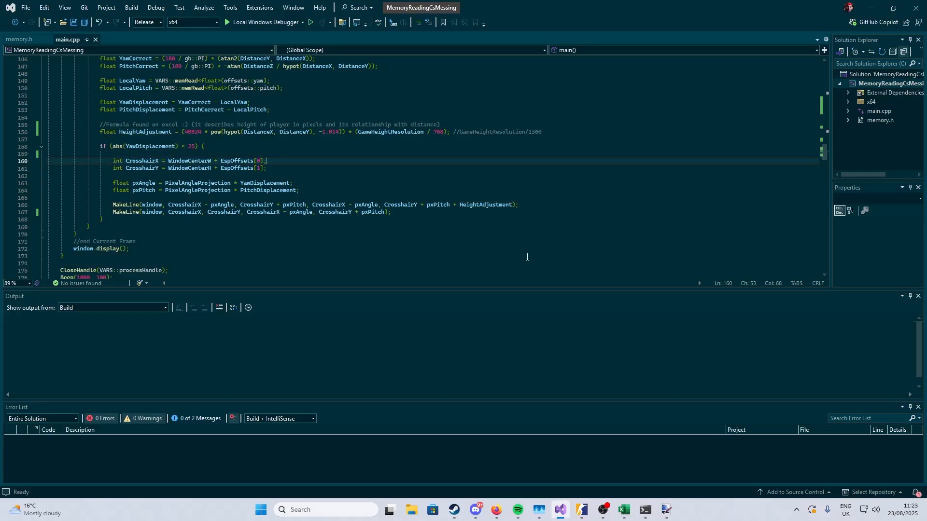
pyautogui.click(624, 510)
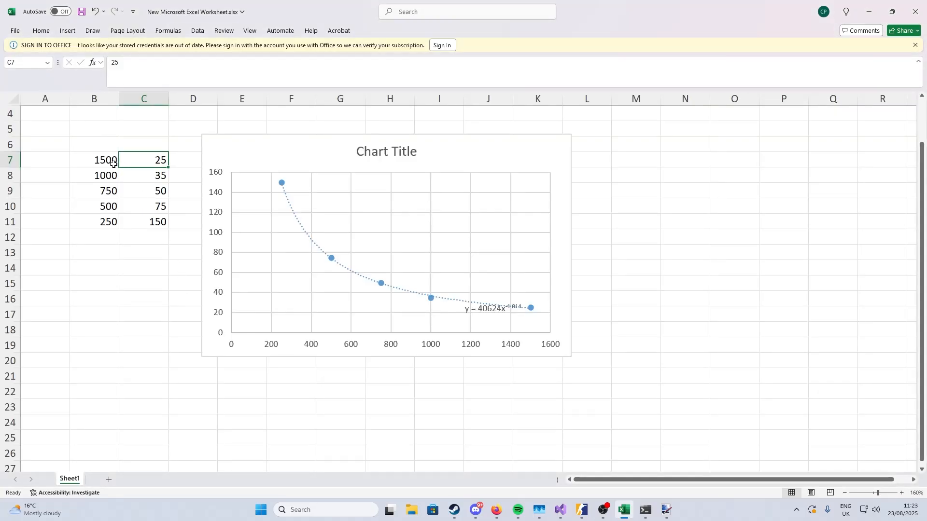
# Point out the distance and height data pairs, including 500, 35, 150 and 750.
pyautogui.click(94, 207)
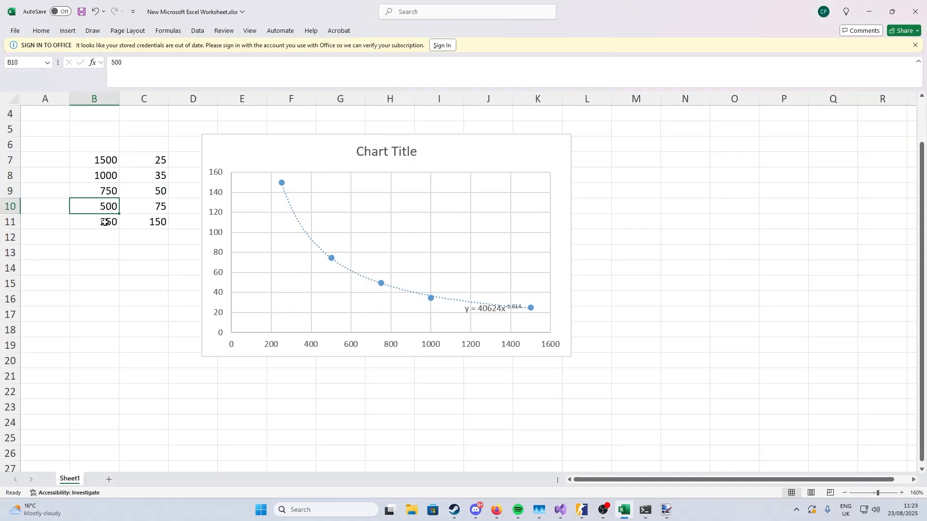
pyautogui.click(144, 175)
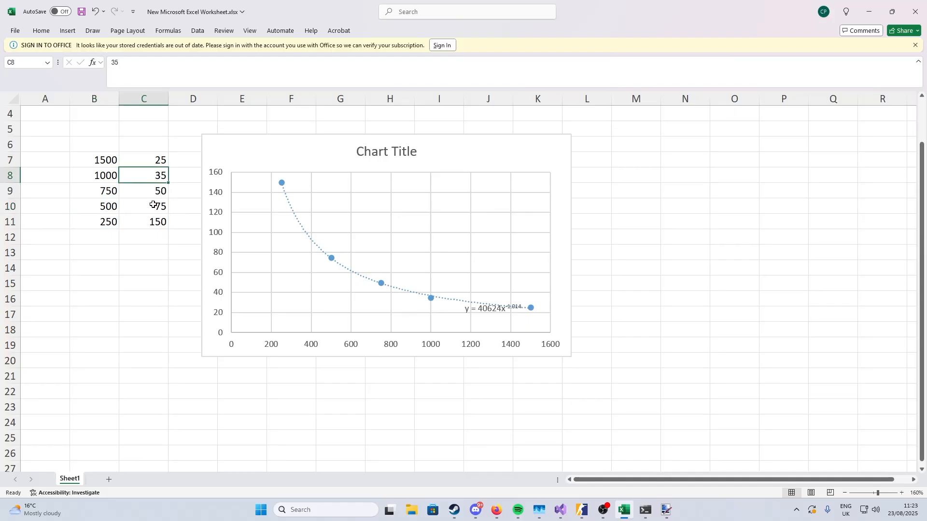
pyautogui.click(144, 206)
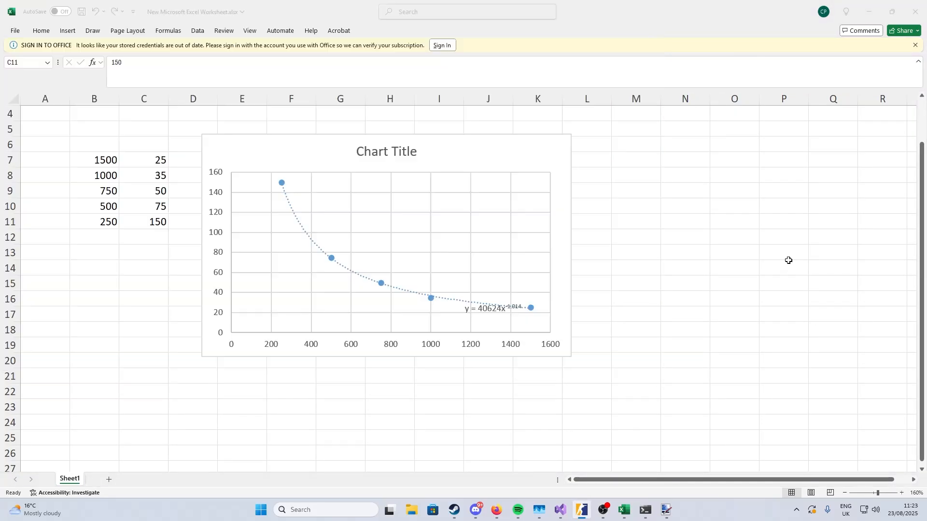
pyautogui.click(144, 222)
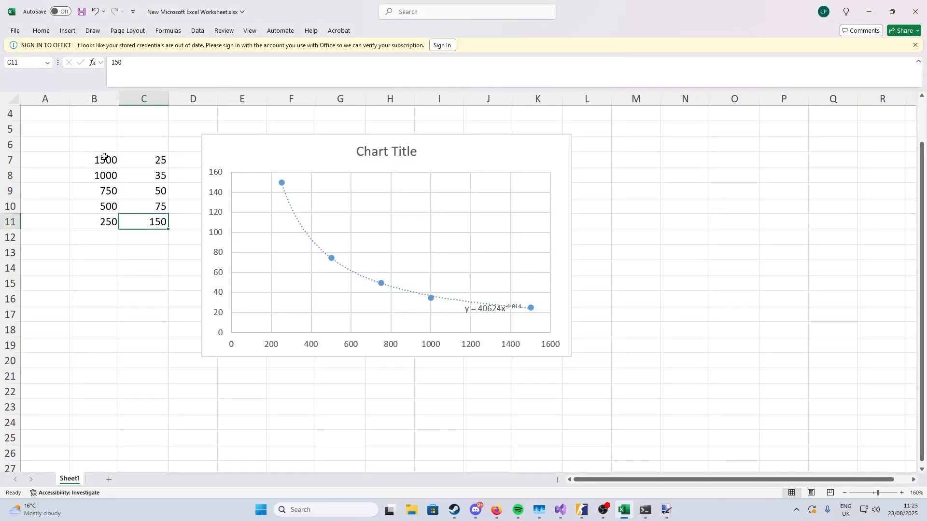
pyautogui.click(94, 206)
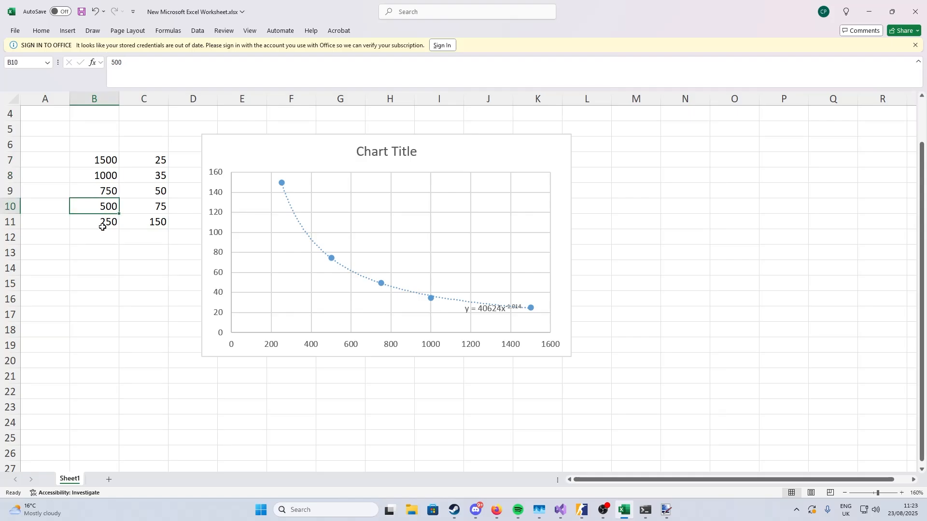
pyautogui.click(93, 191)
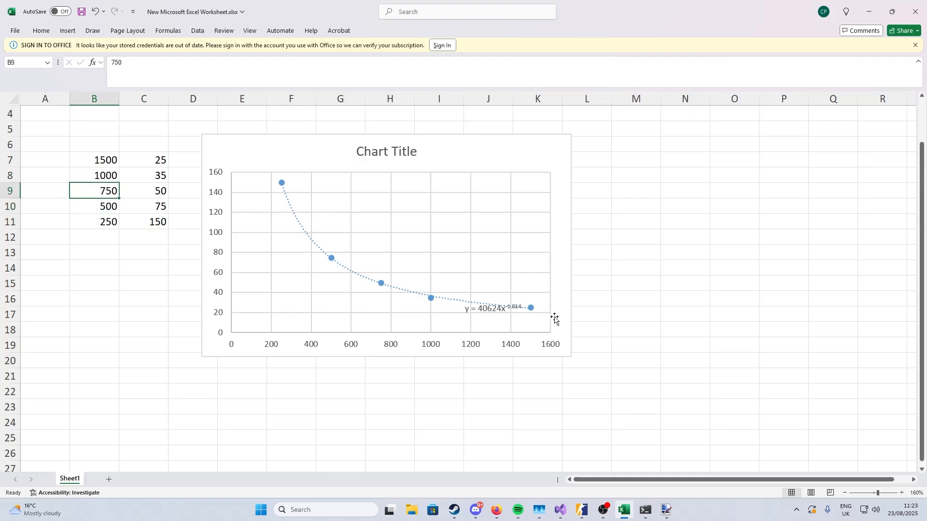
pyautogui.moveTo(484, 307)
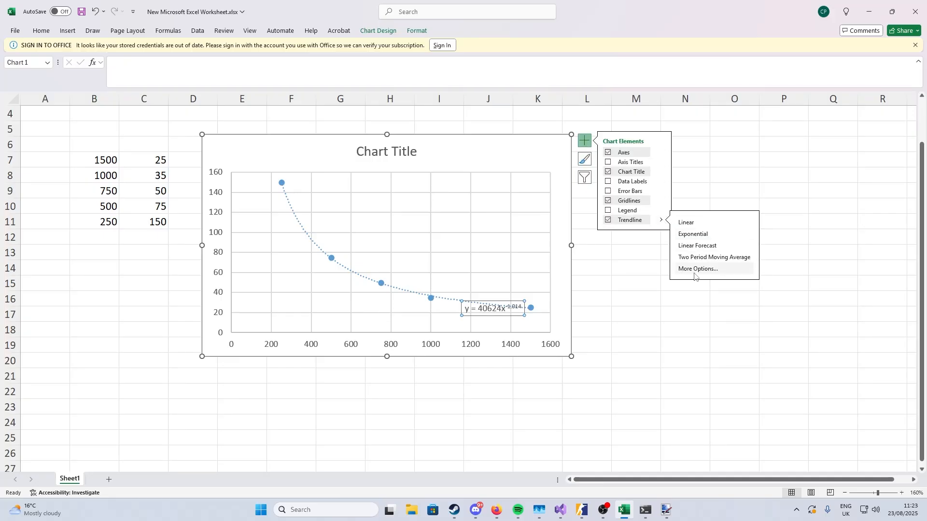
# Compare the polynomial fit against Power in Format Trendline, then reapply the Power fit.
pyautogui.click(699, 269)
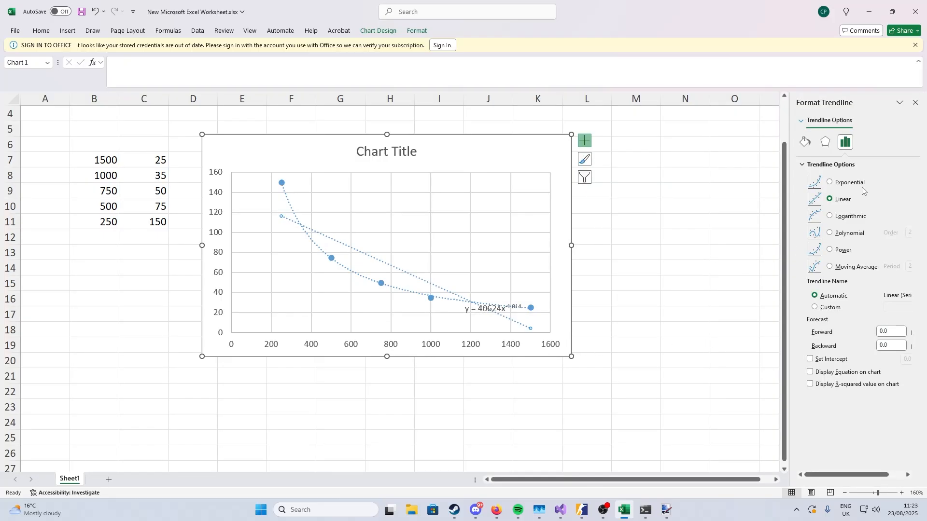
pyautogui.click(829, 250)
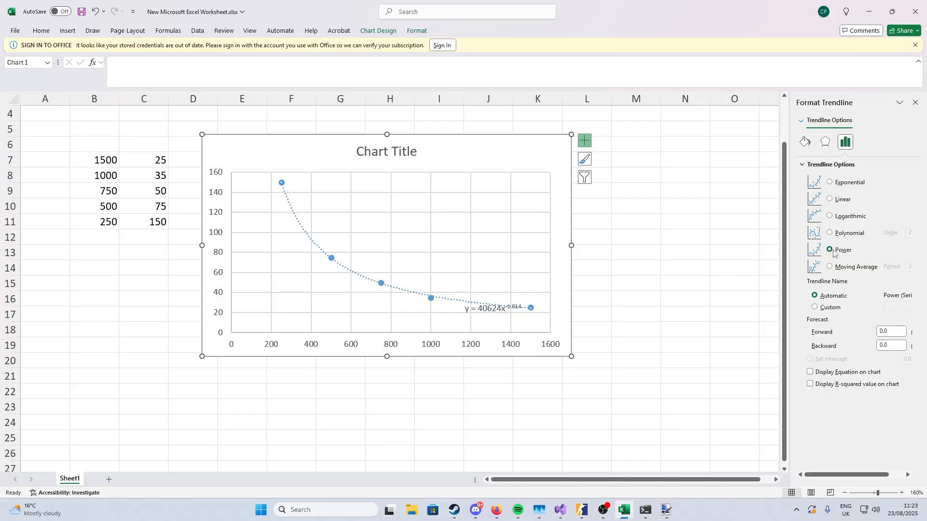
pyautogui.click(830, 232)
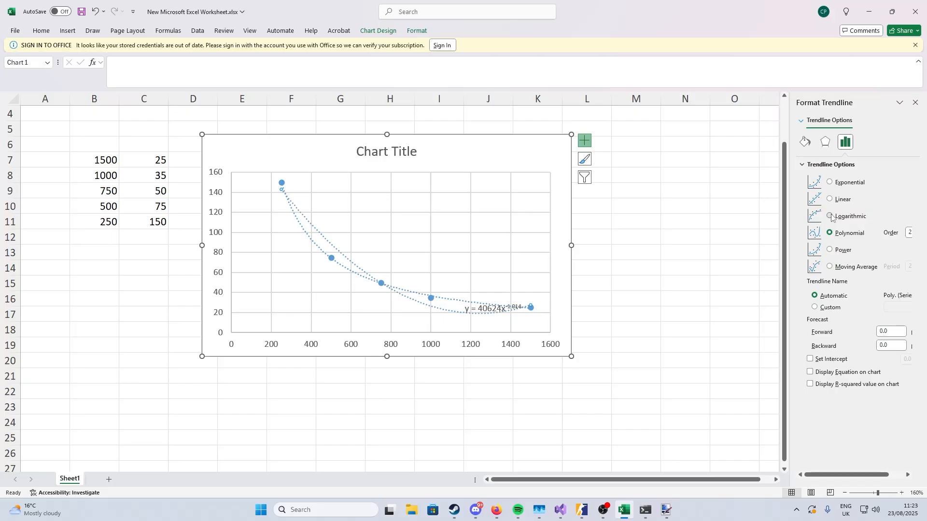
pyautogui.click(829, 250)
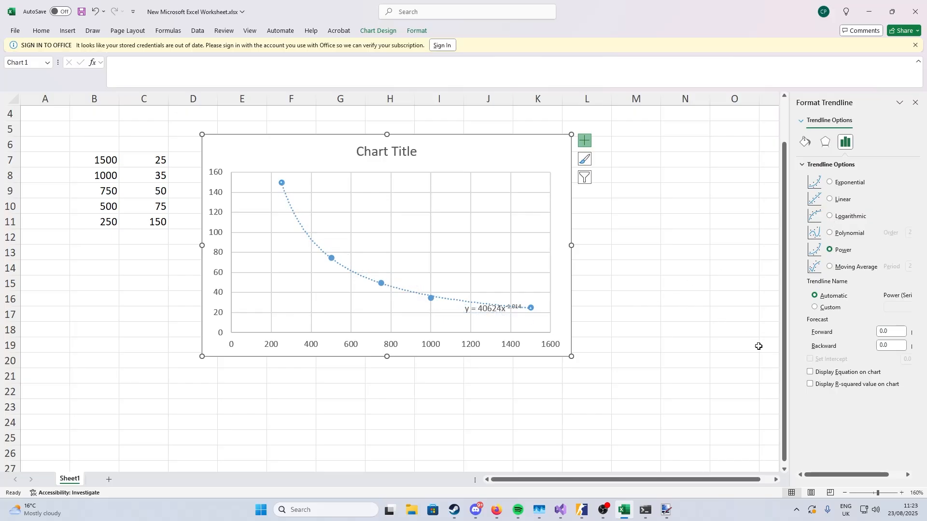
pyautogui.moveTo(813, 374)
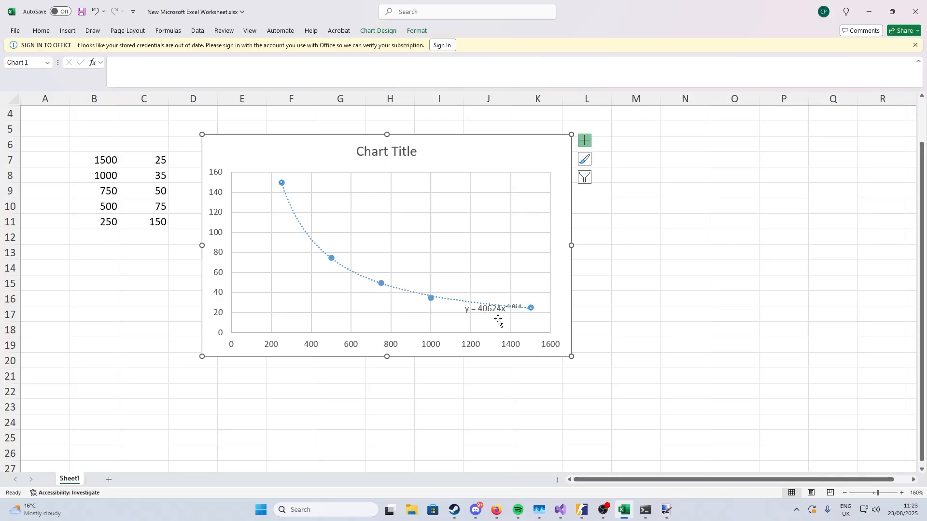
pyautogui.moveTo(239, 241)
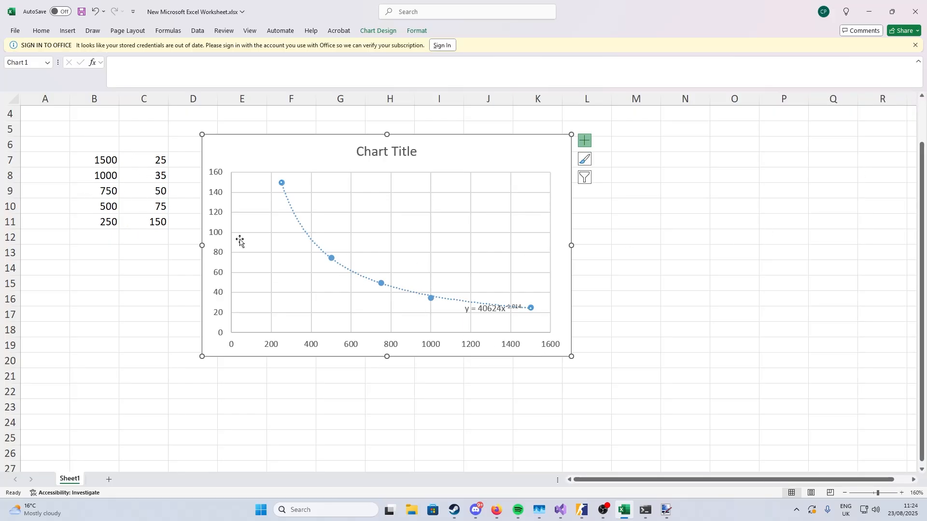
# Switch between Visual Studio and Excel, ending on main.cpp's HeightAdjustment power-fit formula.
pyautogui.click(581, 514)
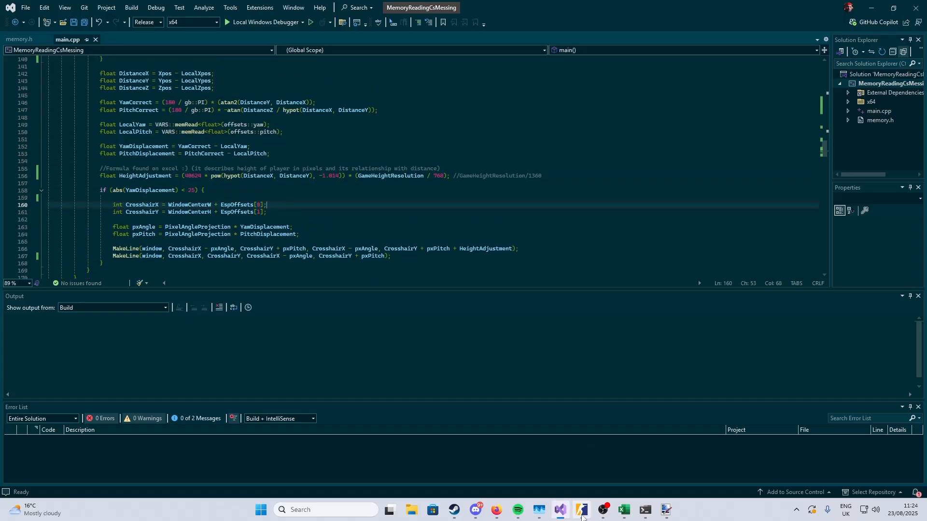
pyautogui.click(580, 510)
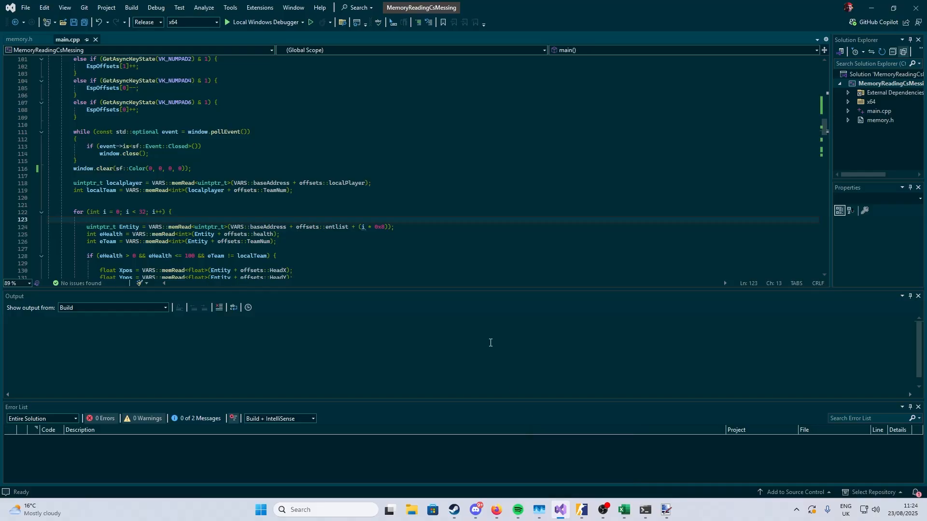
pyautogui.click(623, 510)
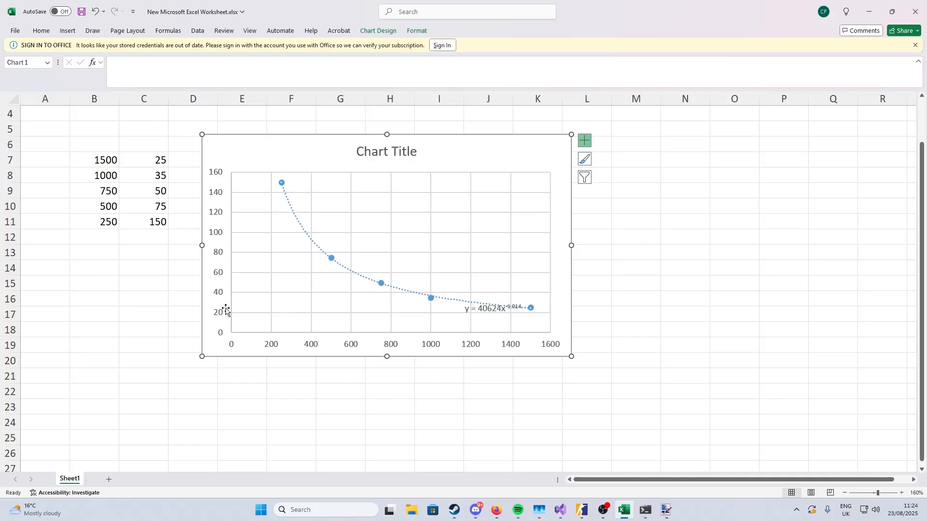
pyautogui.click(143, 206)
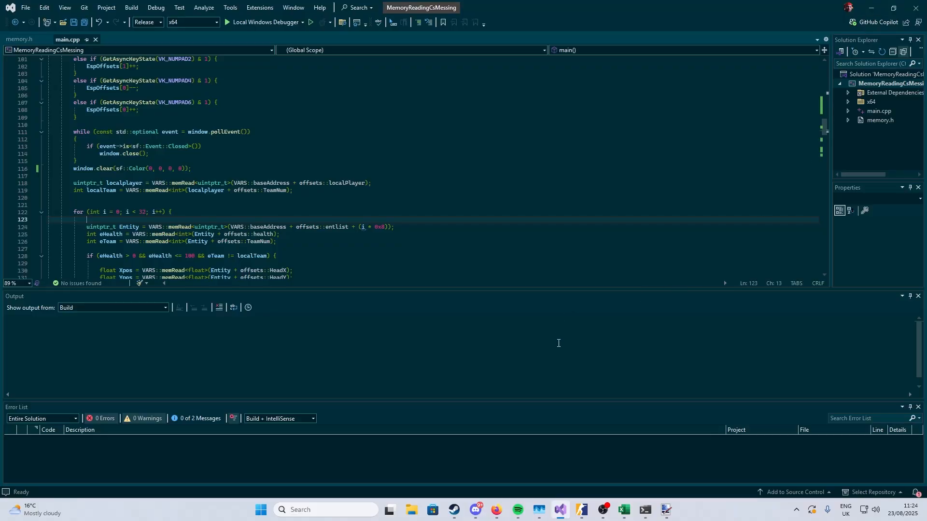
pyautogui.moveTo(585, 457)
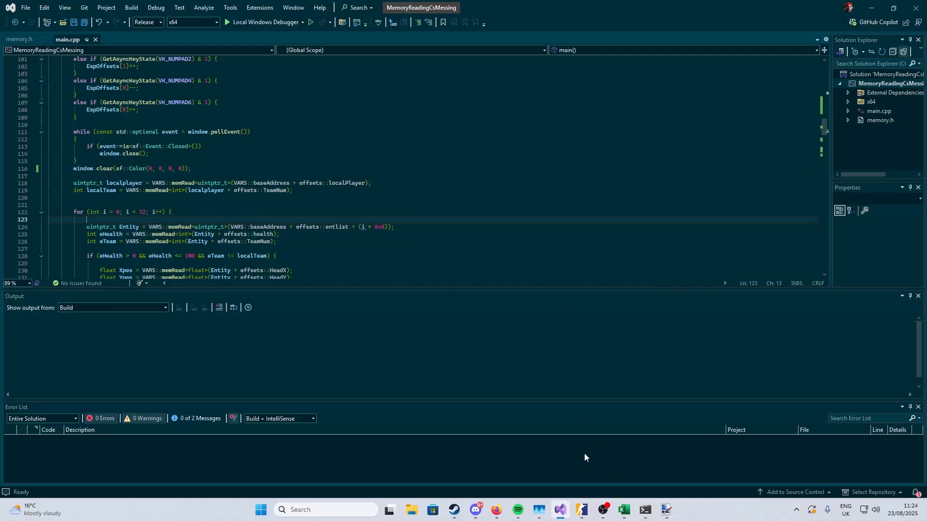
pyautogui.click(623, 510)
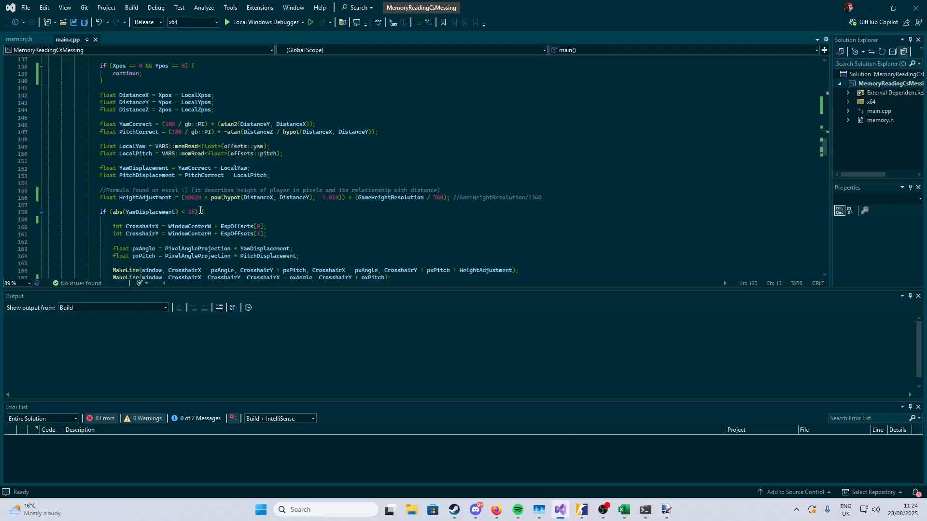
# Bring the Excel worksheet with cell C11 (150) and the power-trendline chart to front.
pyautogui.click(623, 510)
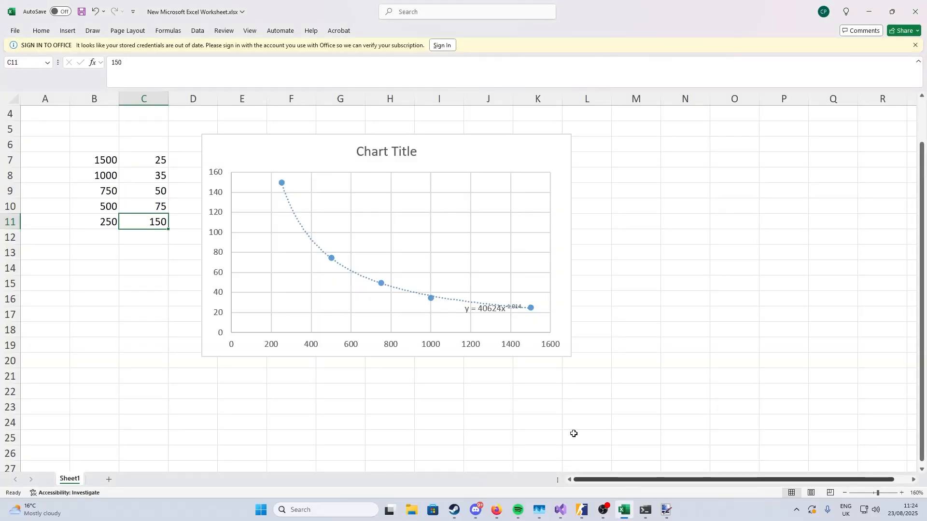
pyautogui.moveTo(316, 212)
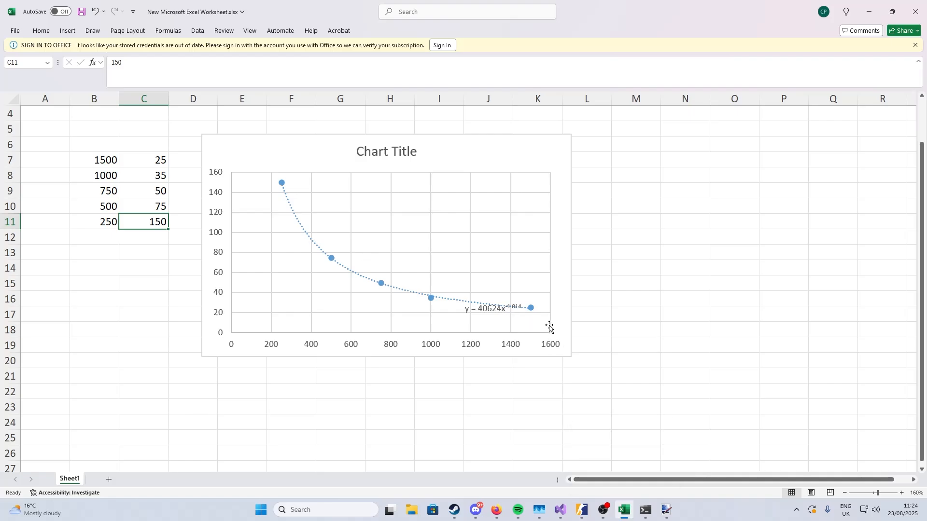
pyautogui.moveTo(279, 203)
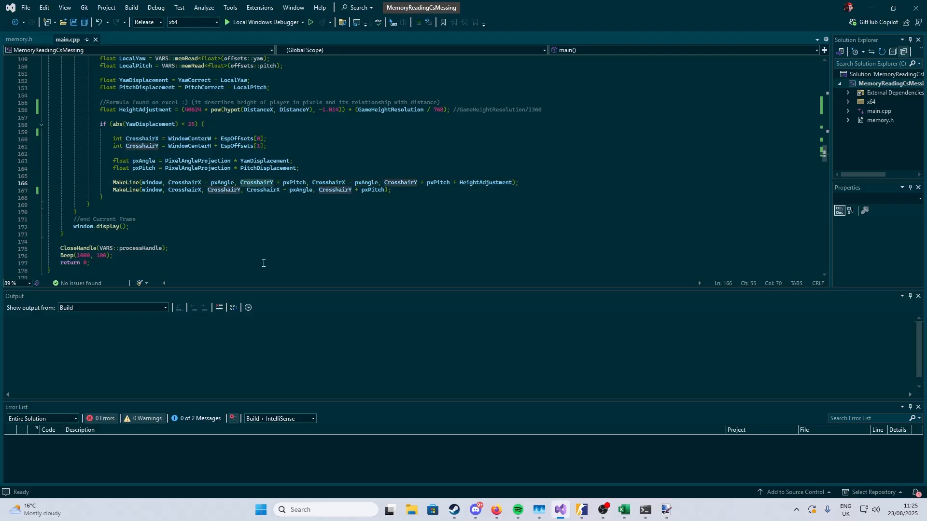
pyautogui.moveTo(256, 190)
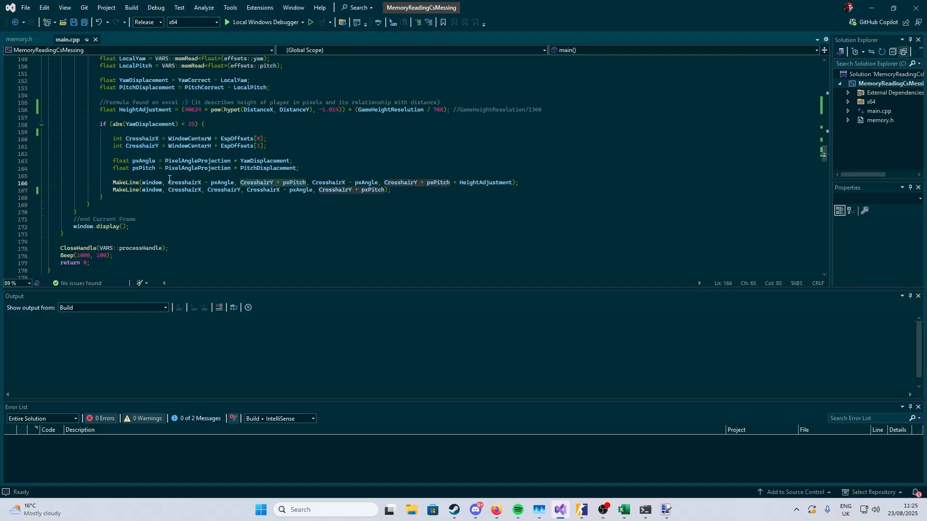
# Scroll main.cpp up to the includes and offsets namespace.
pyautogui.scroll(3)
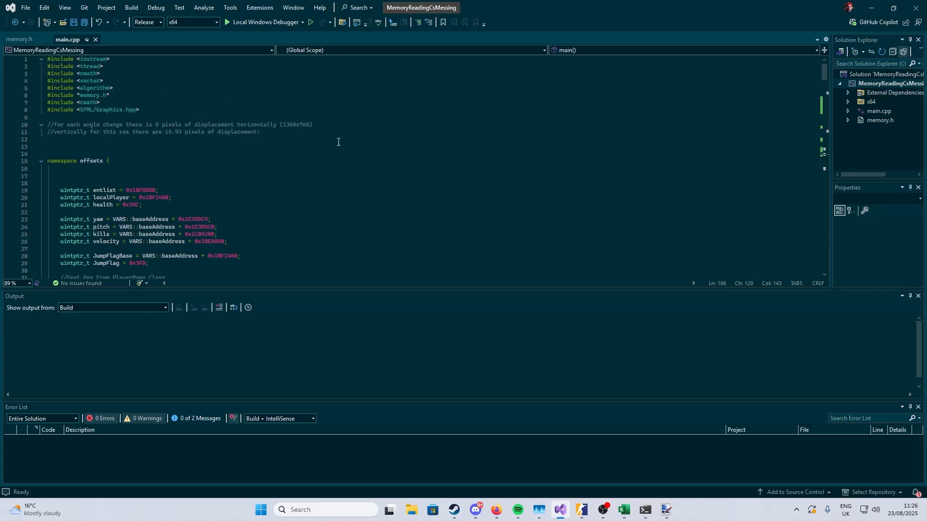
# Scroll down to main() and place the cursor on the GameWidthResolution value 1360.
pyautogui.scroll(-3)
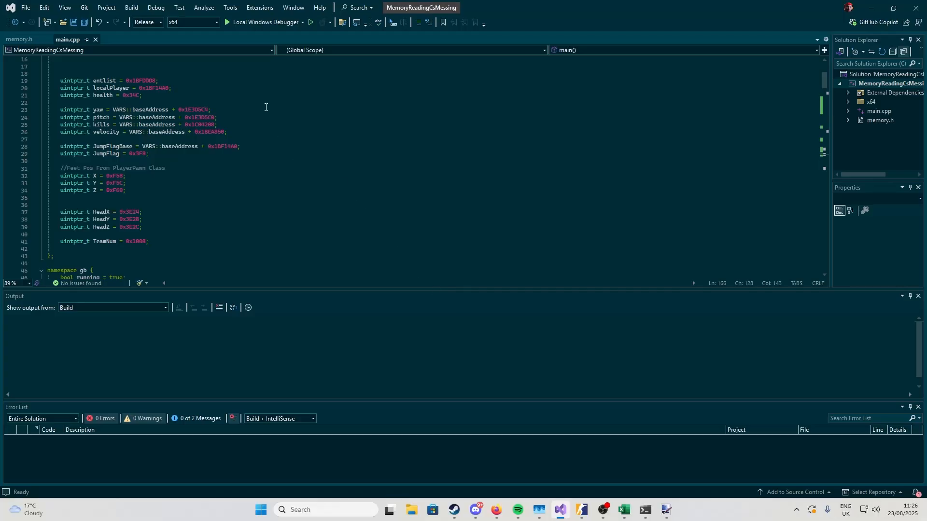
pyautogui.scroll(-3)
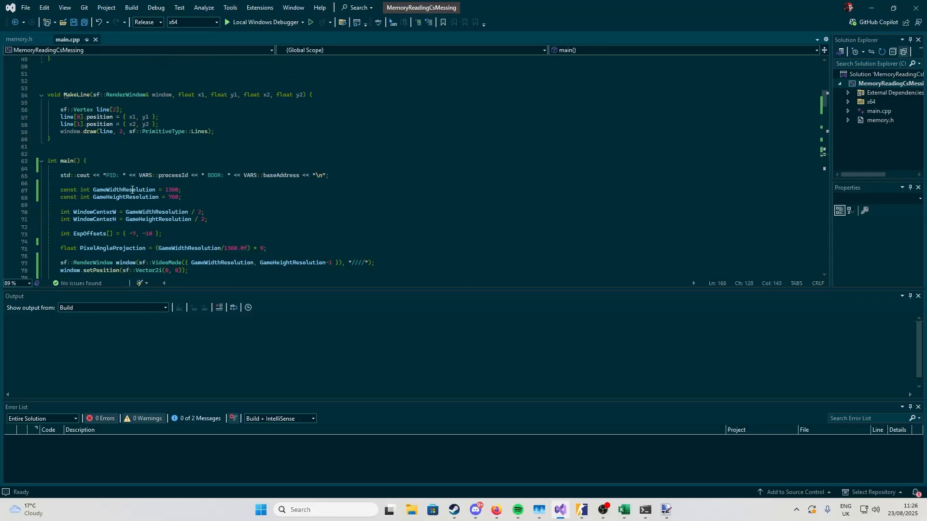
pyautogui.click(171, 190)
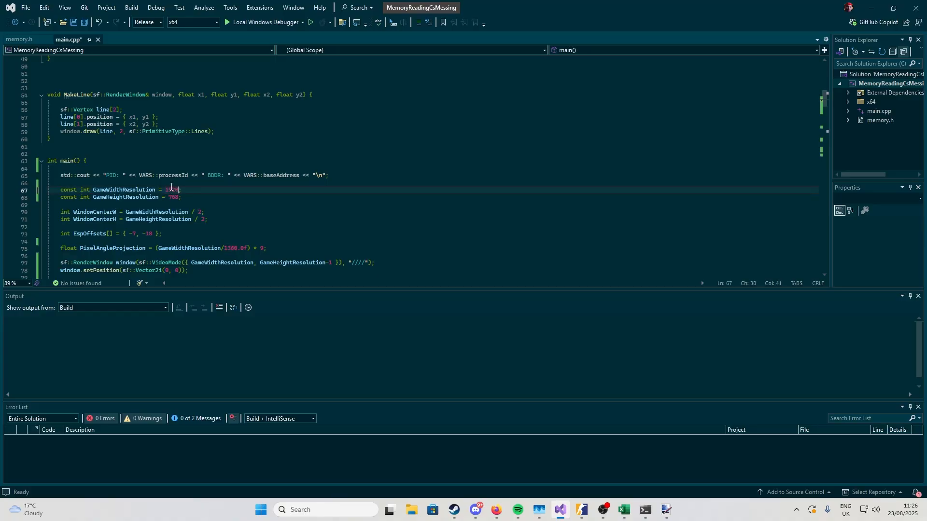